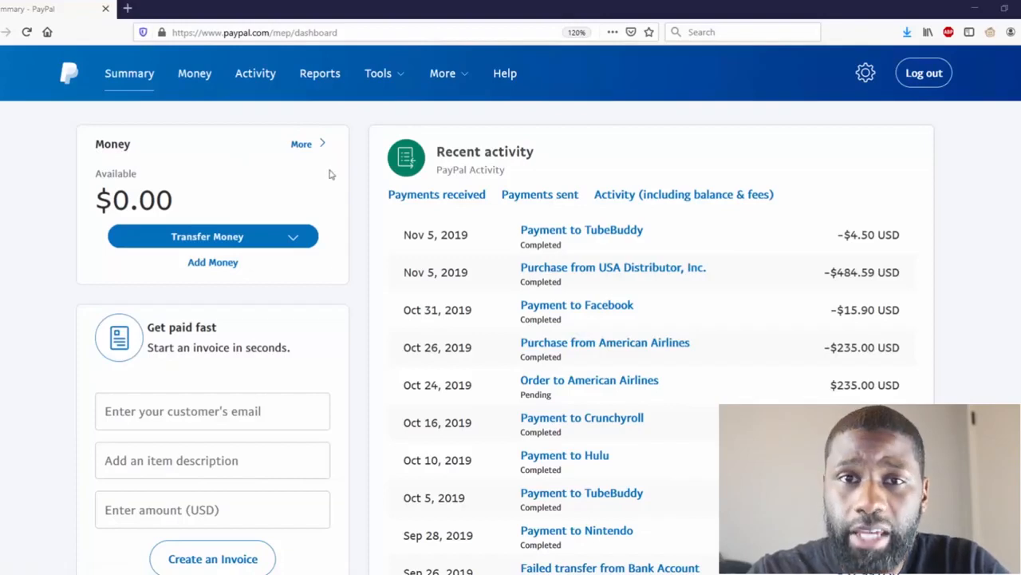
pyautogui.moveTo(329, 182)
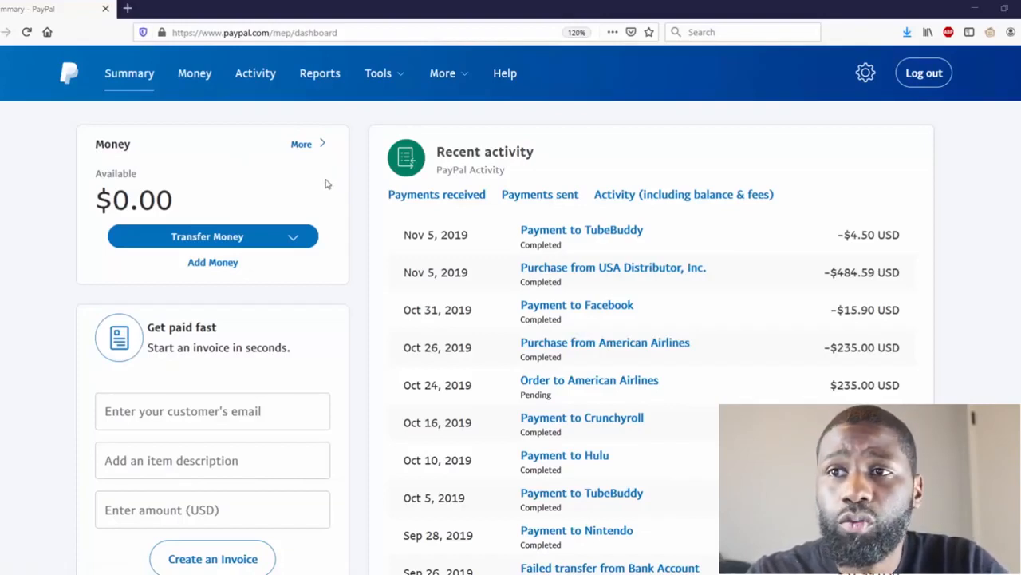
# Bring up the Tools menu from the PayPal account dashboard
pyautogui.click(378, 74)
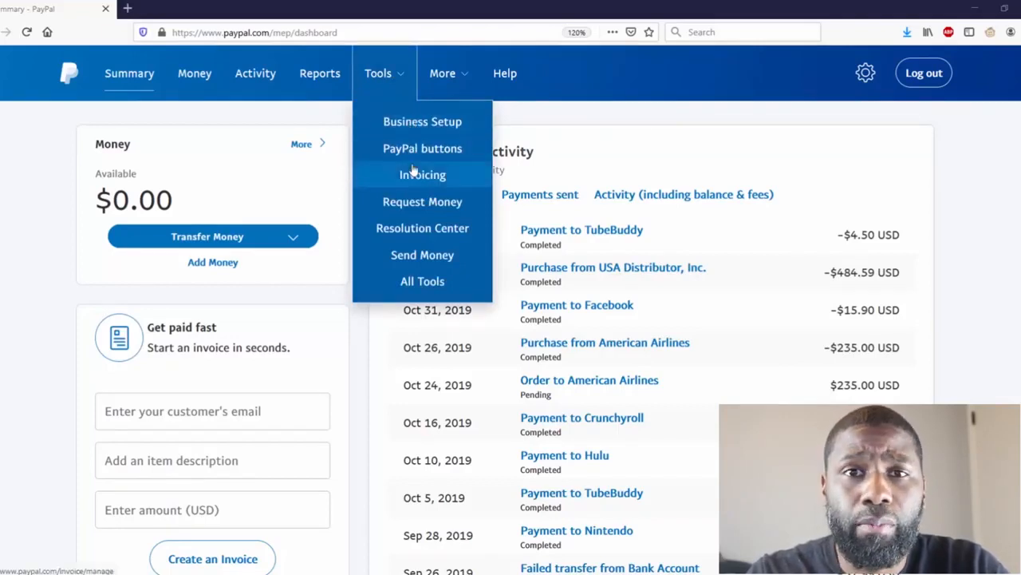
pyautogui.moveTo(421, 149)
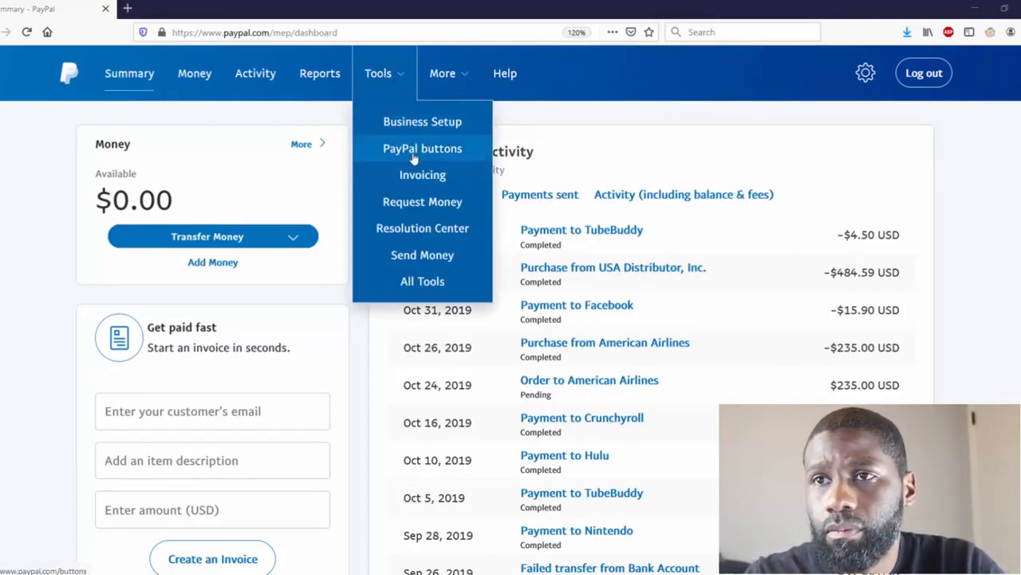
# Go to the Make a PayPal Button page listing Smart Buttons, Buy Now, Subscribe and Donate
pyautogui.click(421, 147)
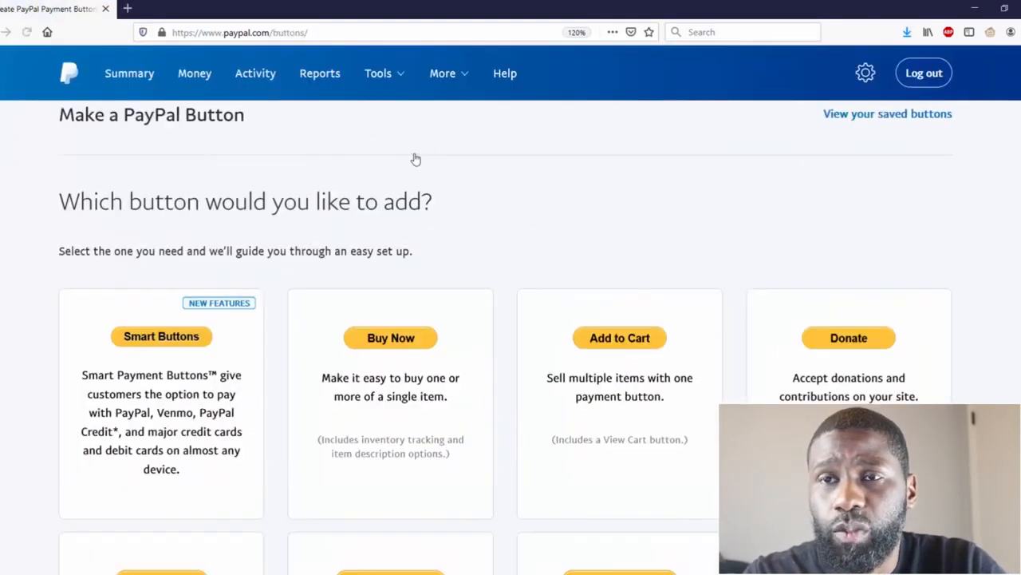
pyautogui.scroll(-3)
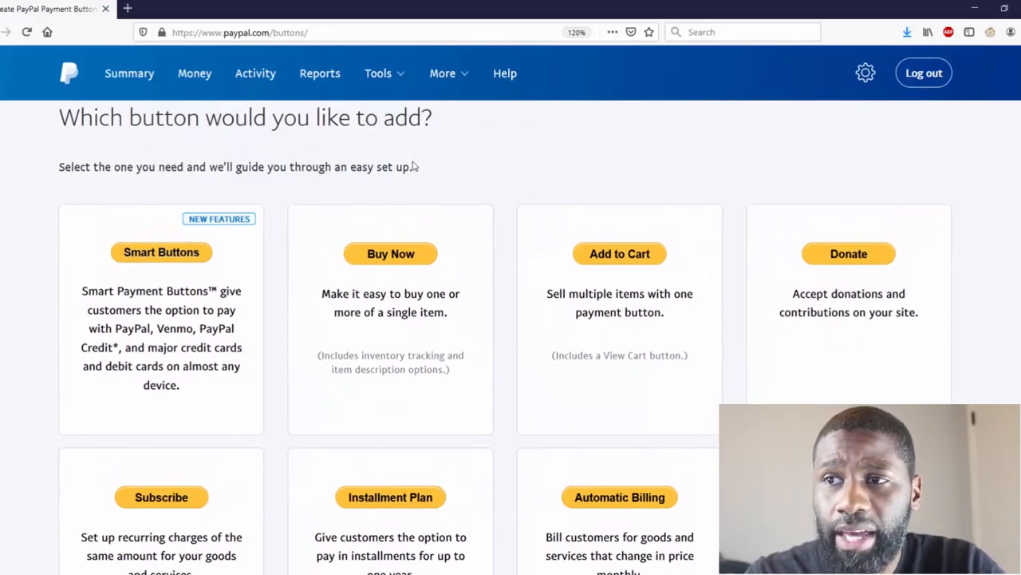
pyautogui.moveTo(463, 186)
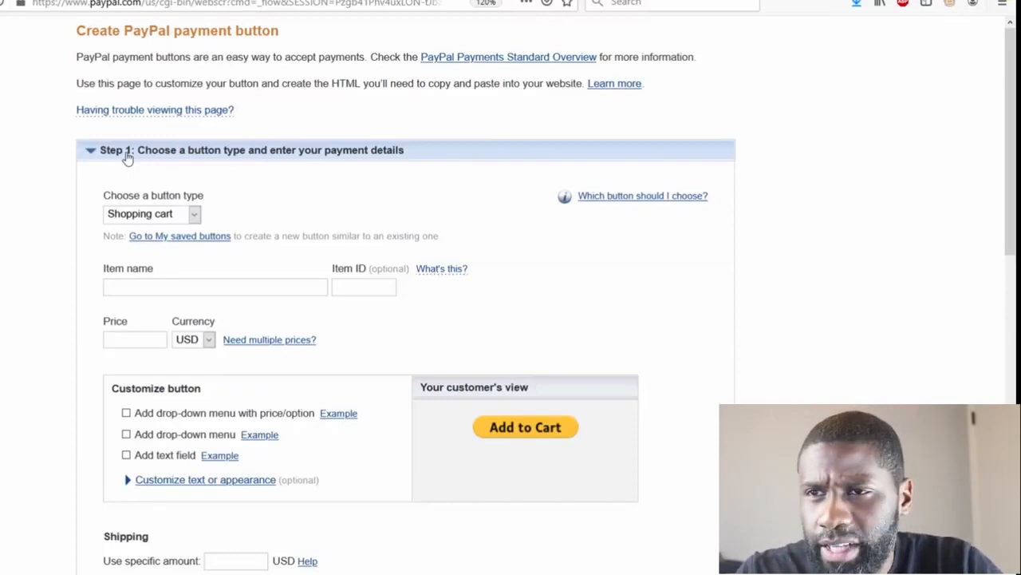
pyautogui.moveTo(93, 201)
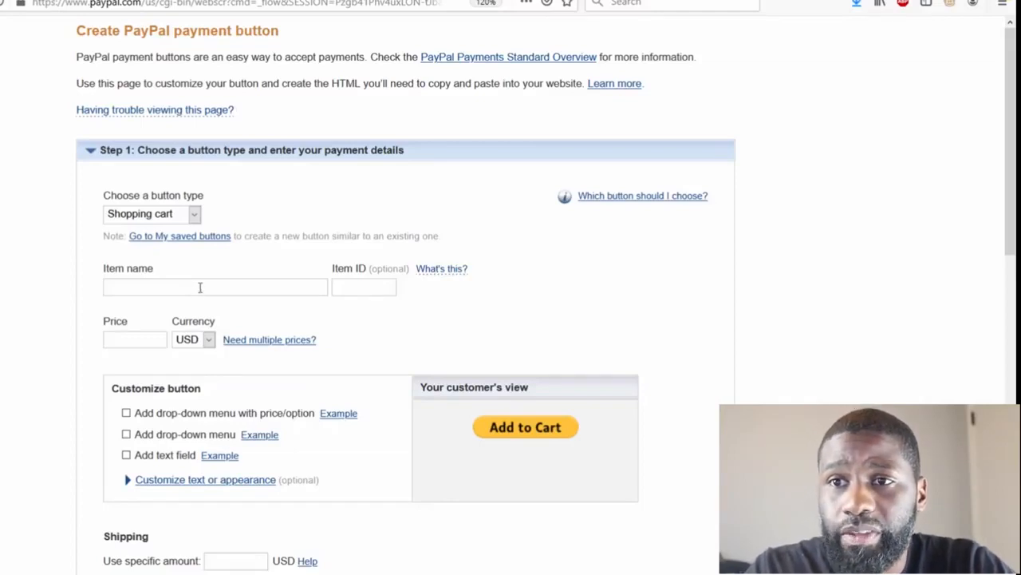
# Enter Marbella as the cart button's item name
pyautogui.click(200, 287)
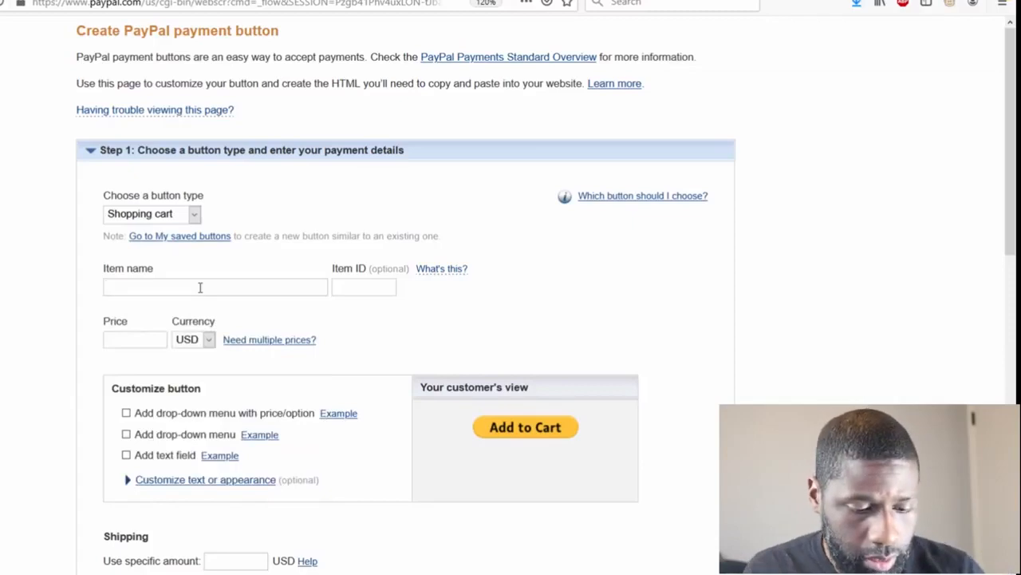
pyautogui.write('M')
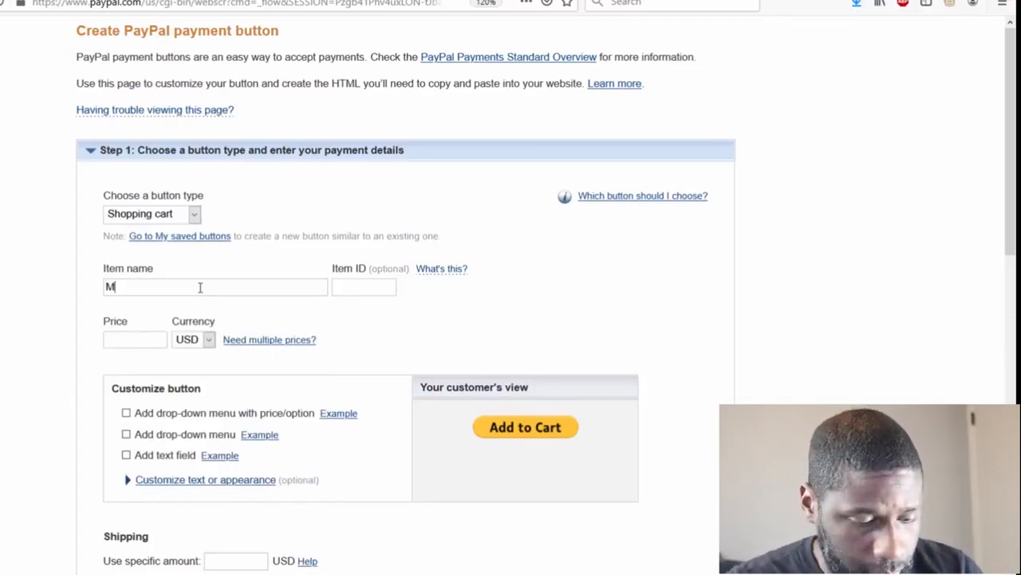
pyautogui.write('ar')
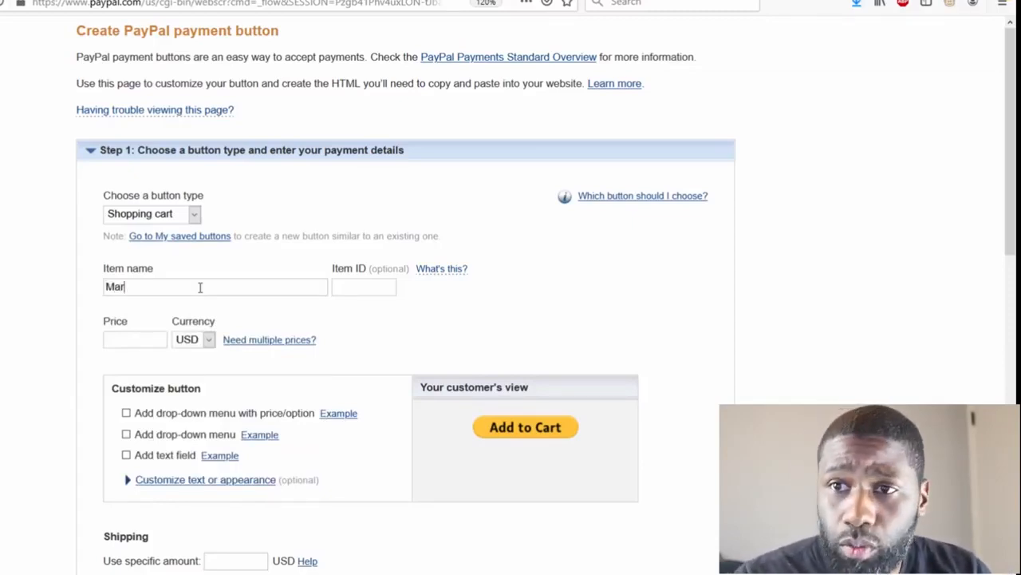
pyautogui.write('be')
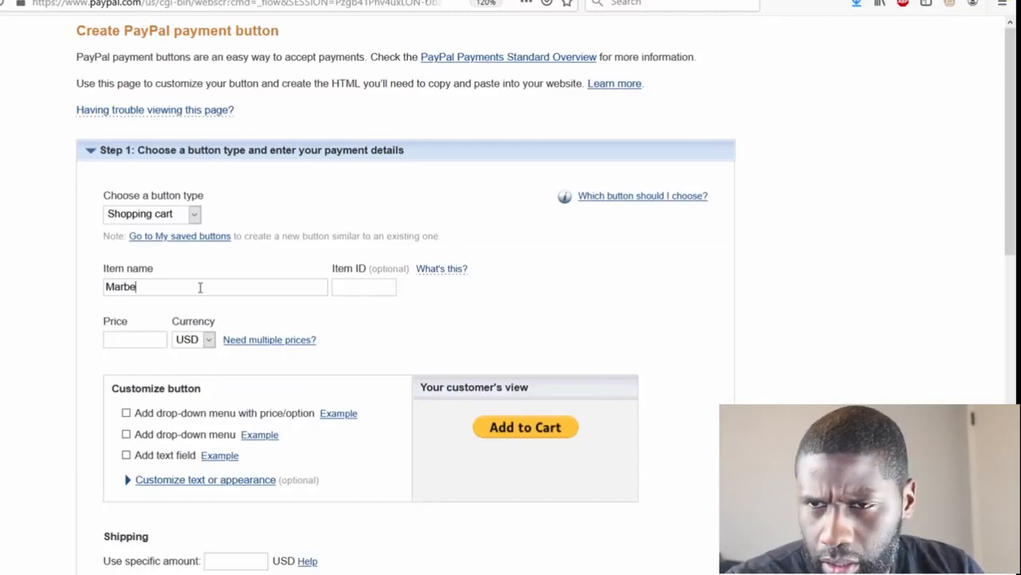
pyautogui.write('lla')
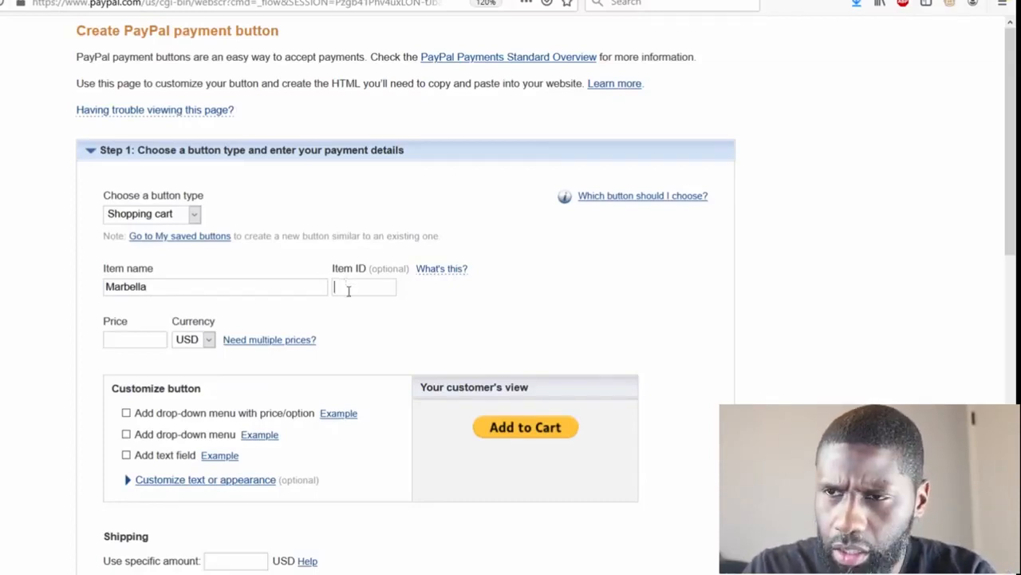
# Set the item ID to 112 and keep USD as the currency
pyautogui.write('1')
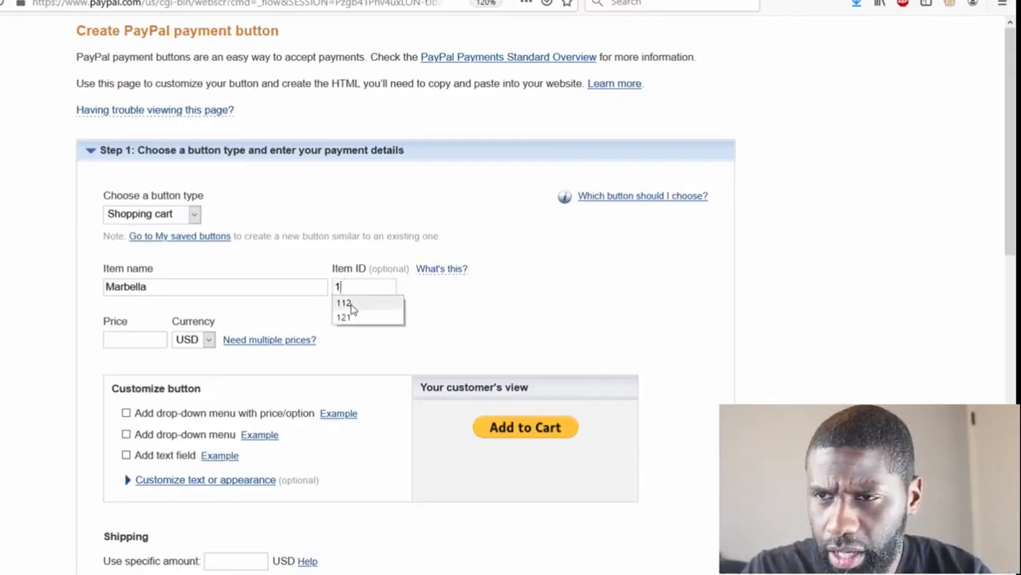
pyautogui.click(345, 301)
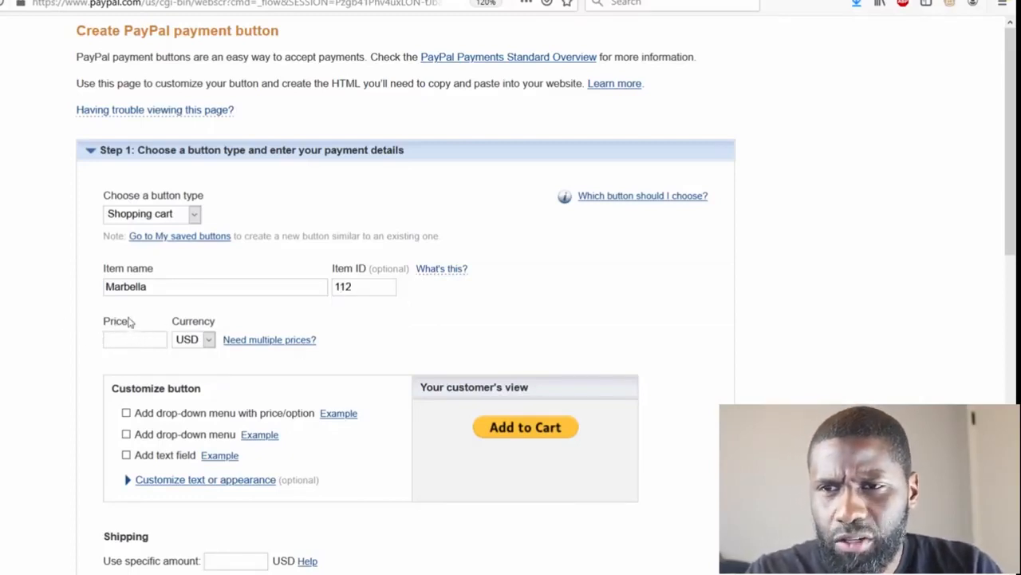
pyautogui.click(193, 338)
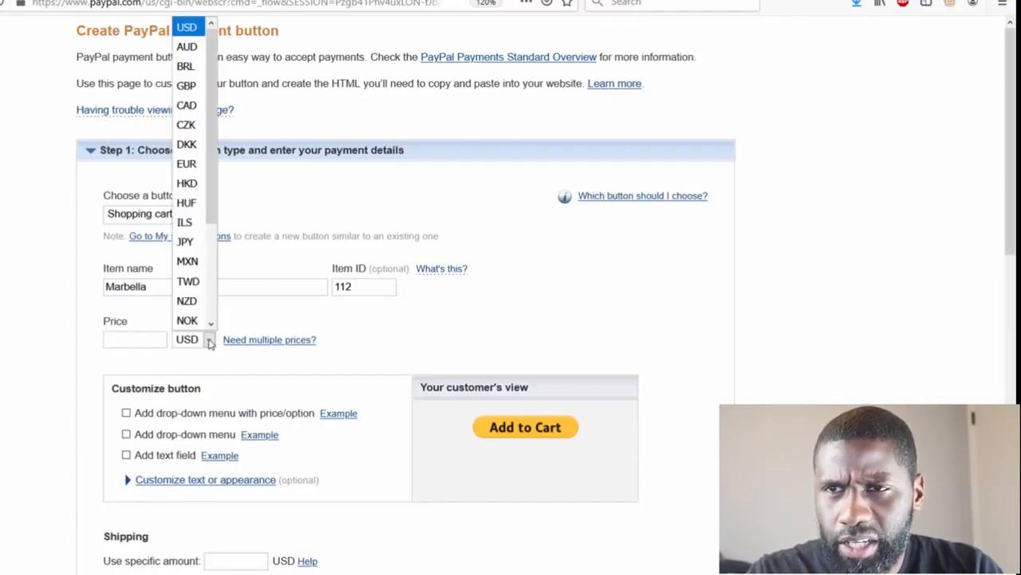
pyautogui.moveTo(249, 261)
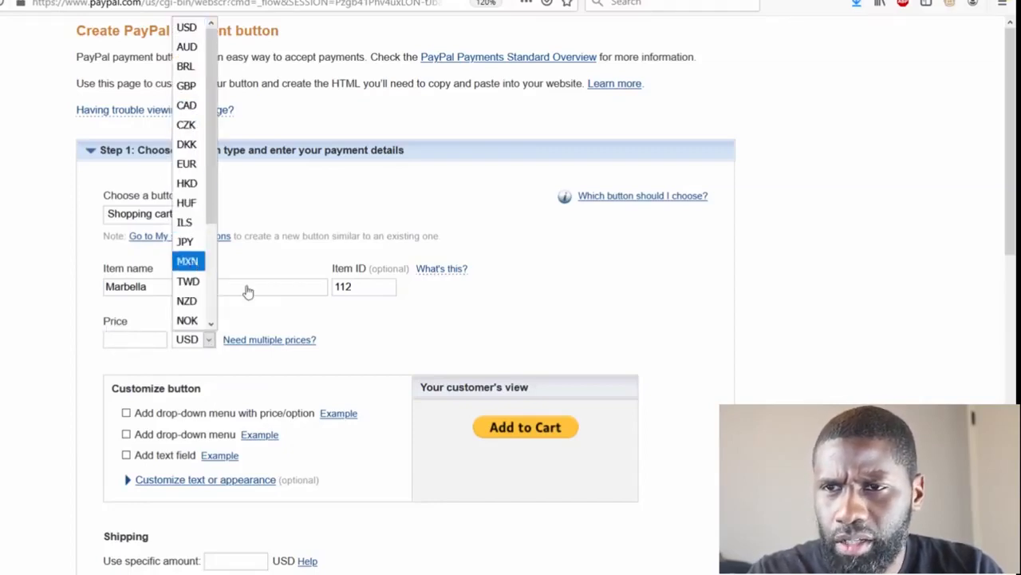
pyautogui.click(192, 339)
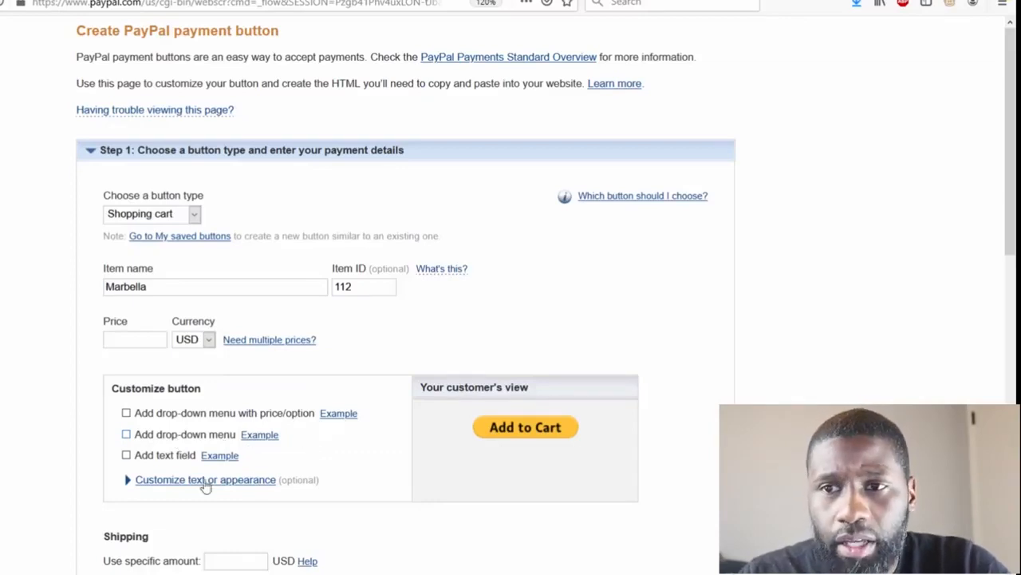
# Add a Date Range drop-down menu with options 6, 12 and 15 months
pyautogui.click(126, 412)
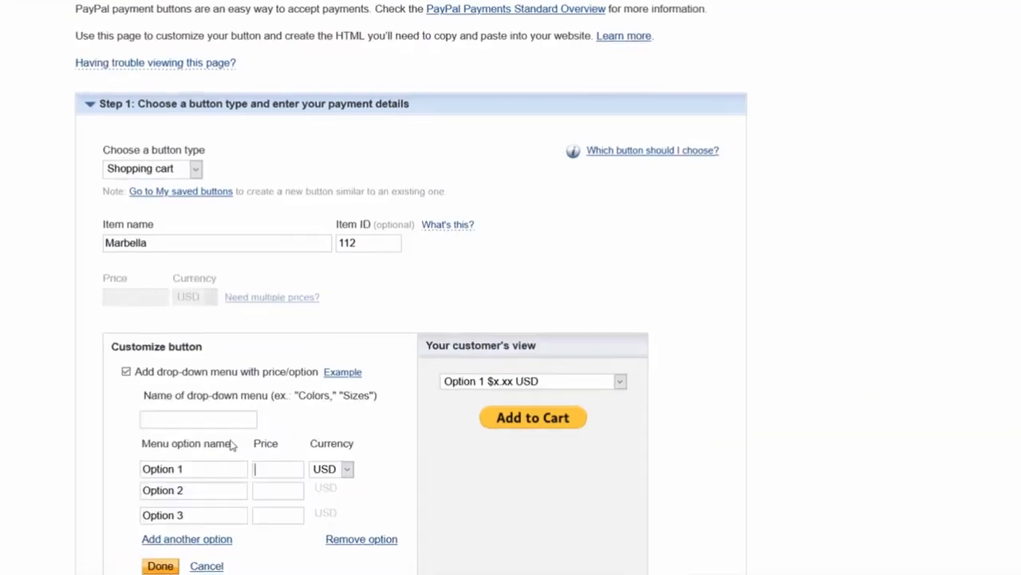
pyautogui.write('D')
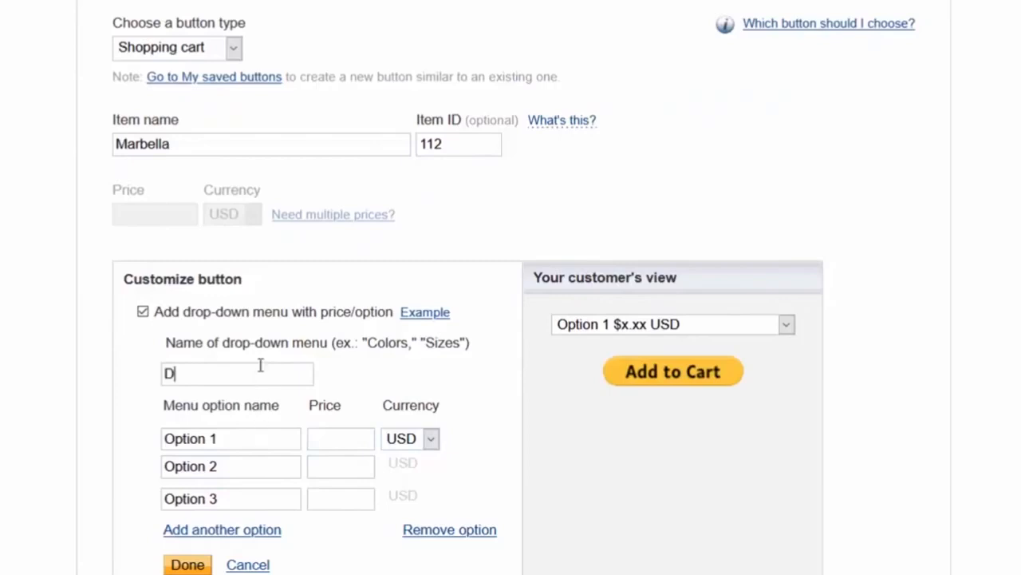
pyautogui.write('ate Range')
pyautogui.click(230, 437)
pyautogui.write('6 months')
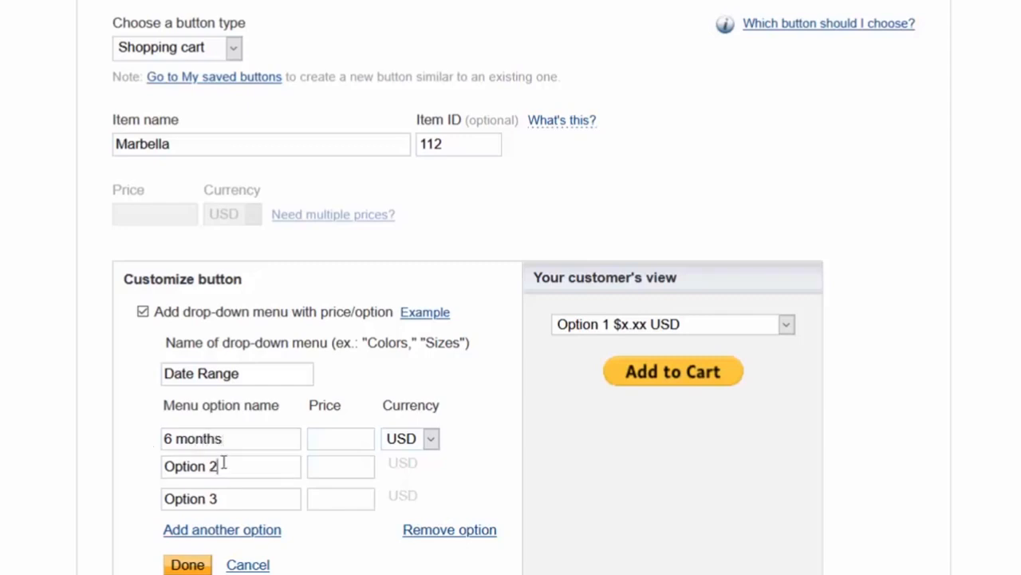
pyautogui.tripleClick(190, 466)
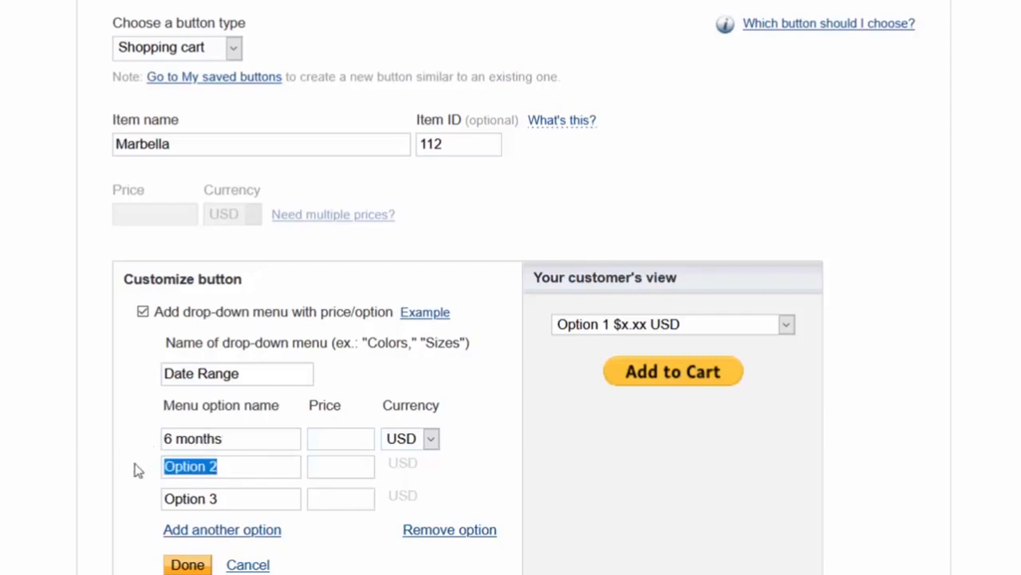
pyautogui.write('12 months')
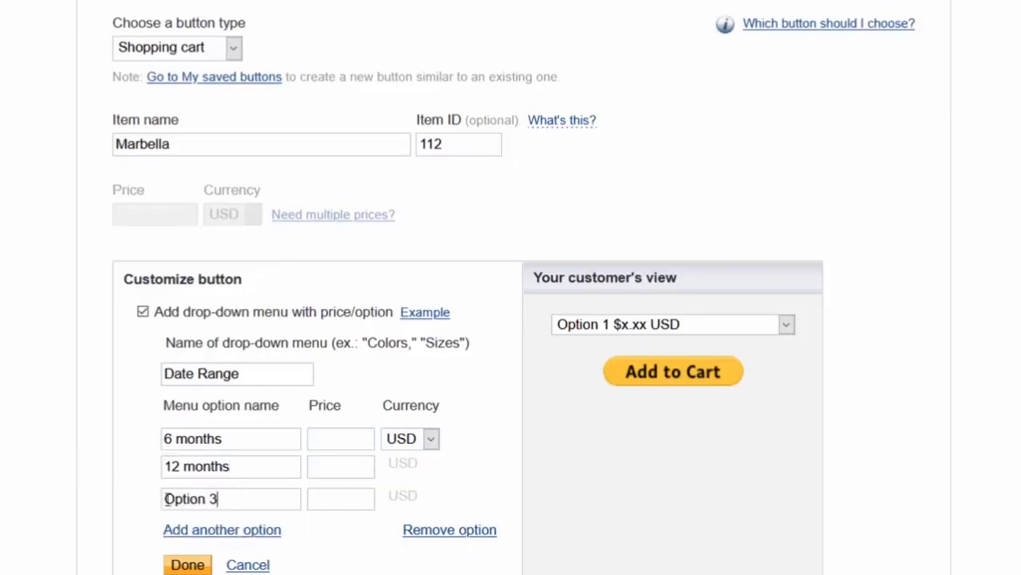
pyautogui.click(230, 498)
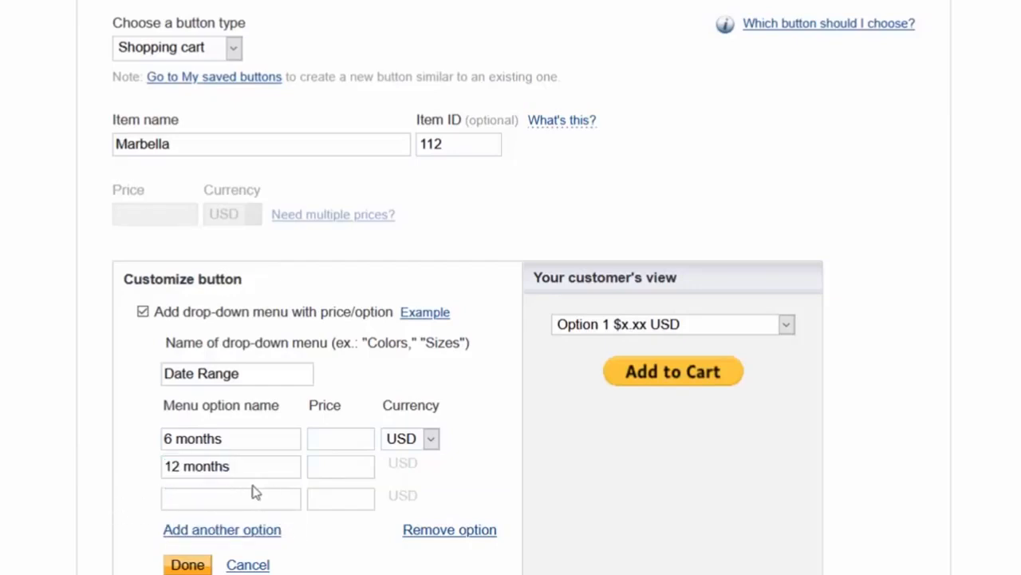
pyautogui.write('15 months')
pyautogui.write('35')
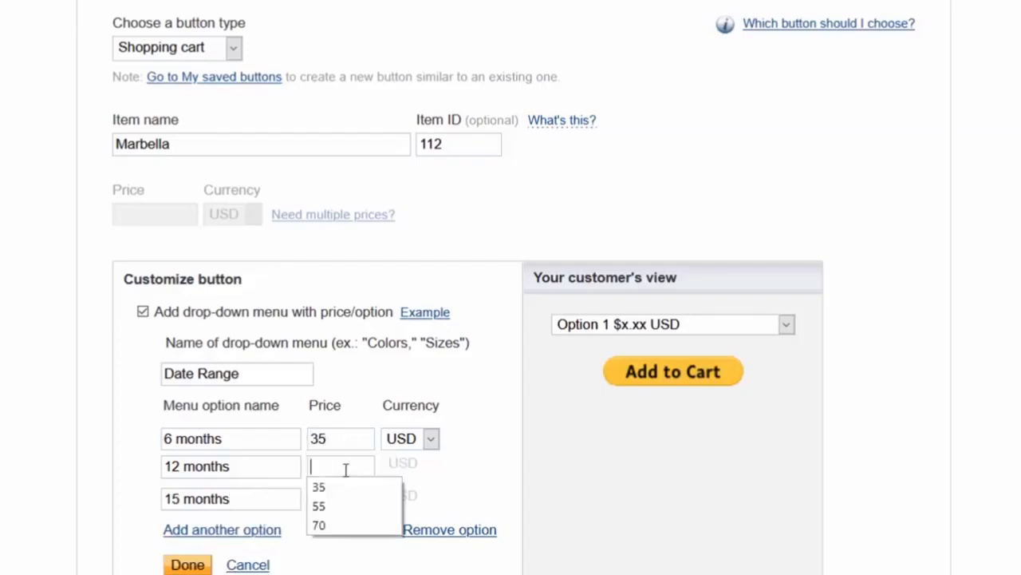
# Price the options at 35, 55 and 70 USD and save the Date Range menu
pyautogui.click(319, 504)
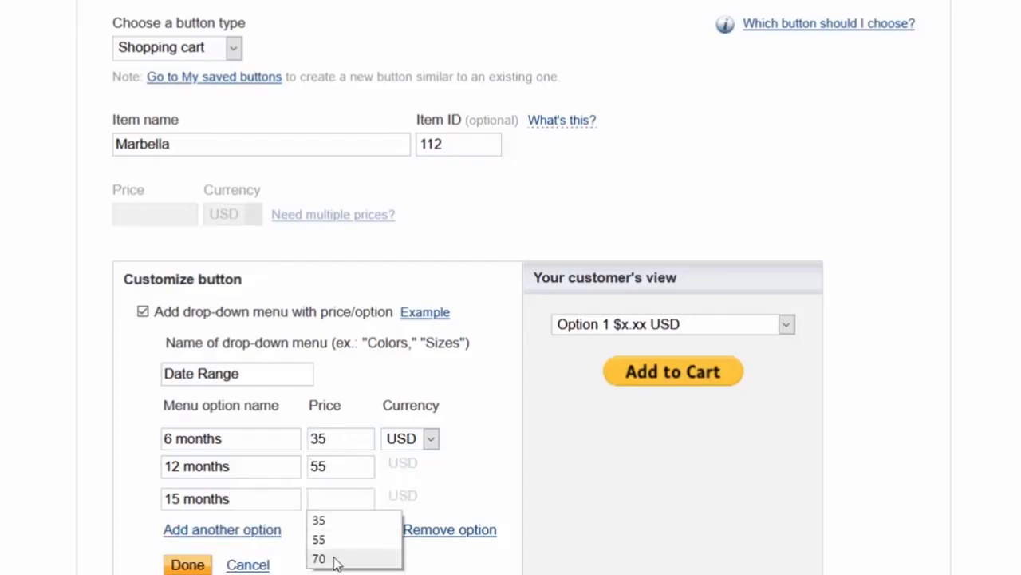
pyautogui.click(320, 558)
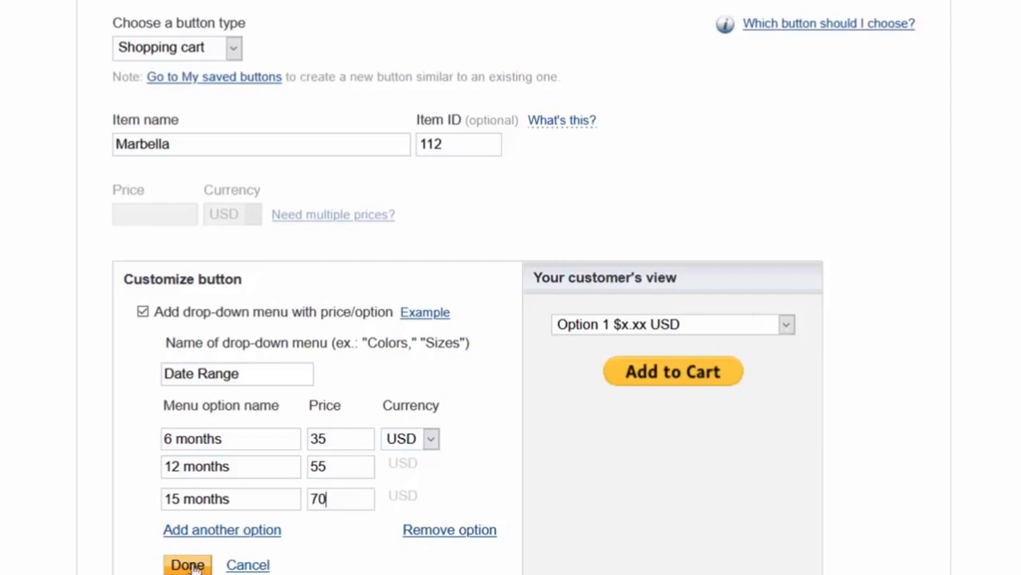
pyautogui.click(189, 565)
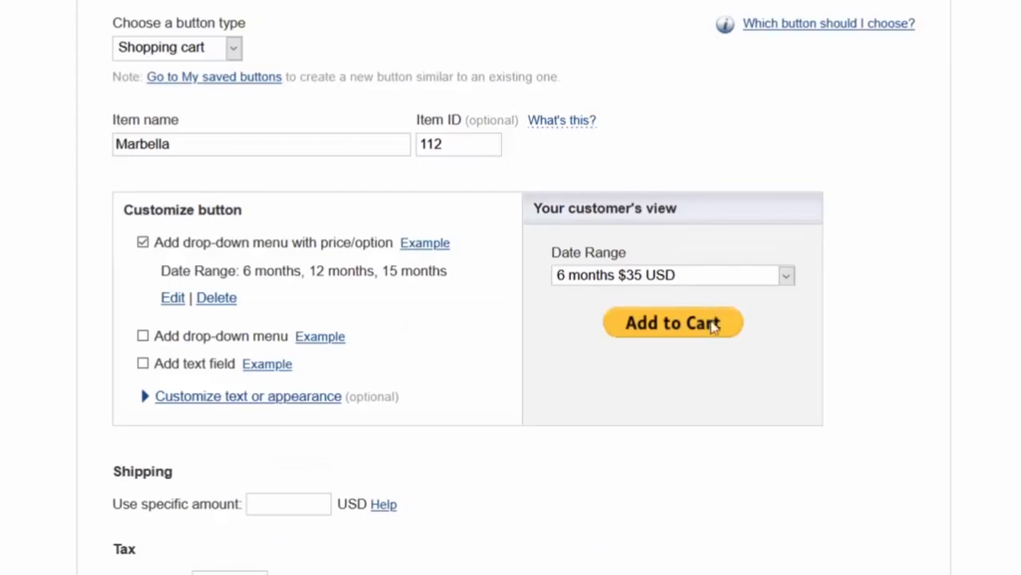
pyautogui.moveTo(583, 275)
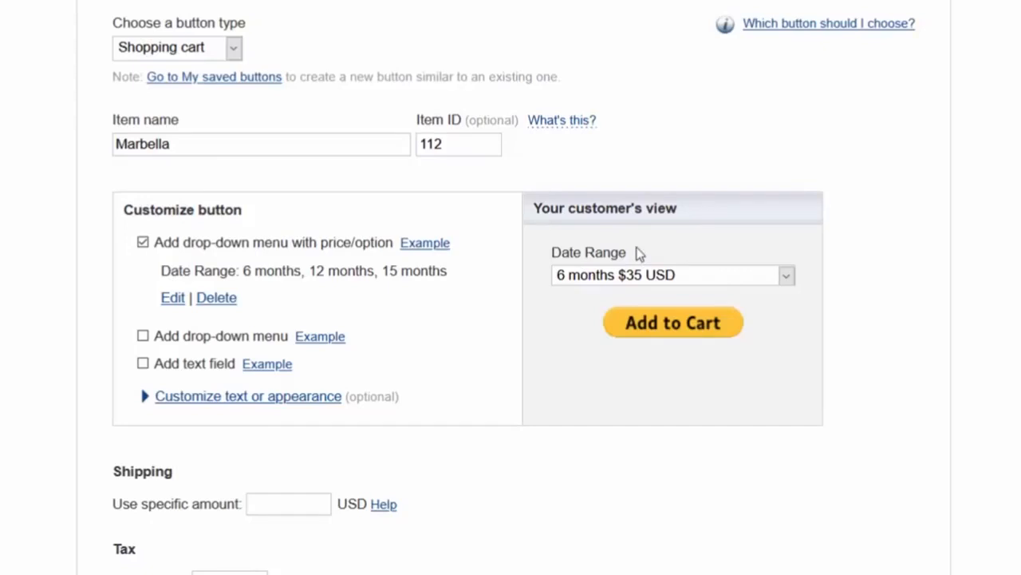
pyautogui.moveTo(744, 298)
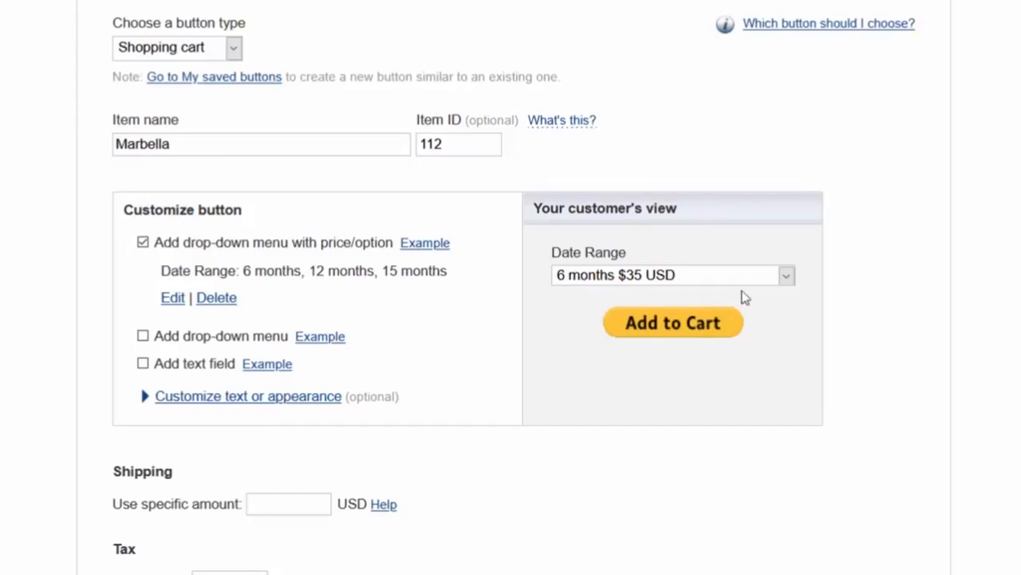
pyautogui.click(673, 275)
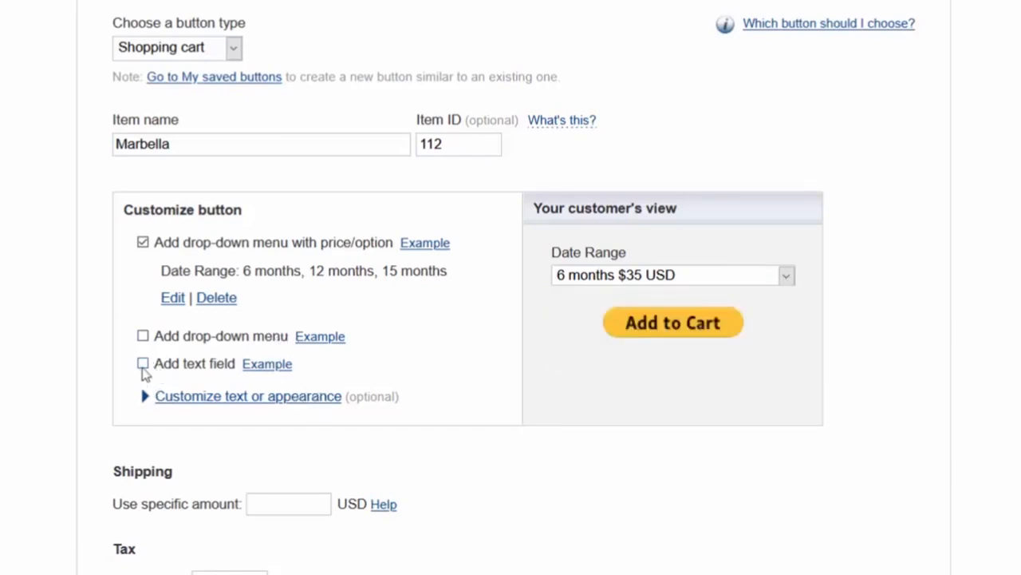
pyautogui.scroll(-3)
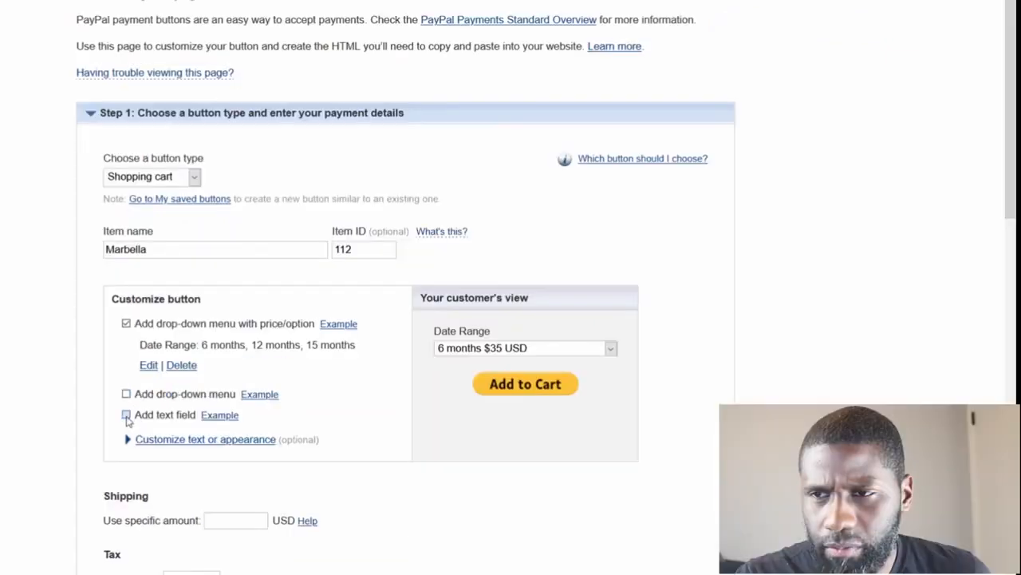
pyautogui.click(125, 415)
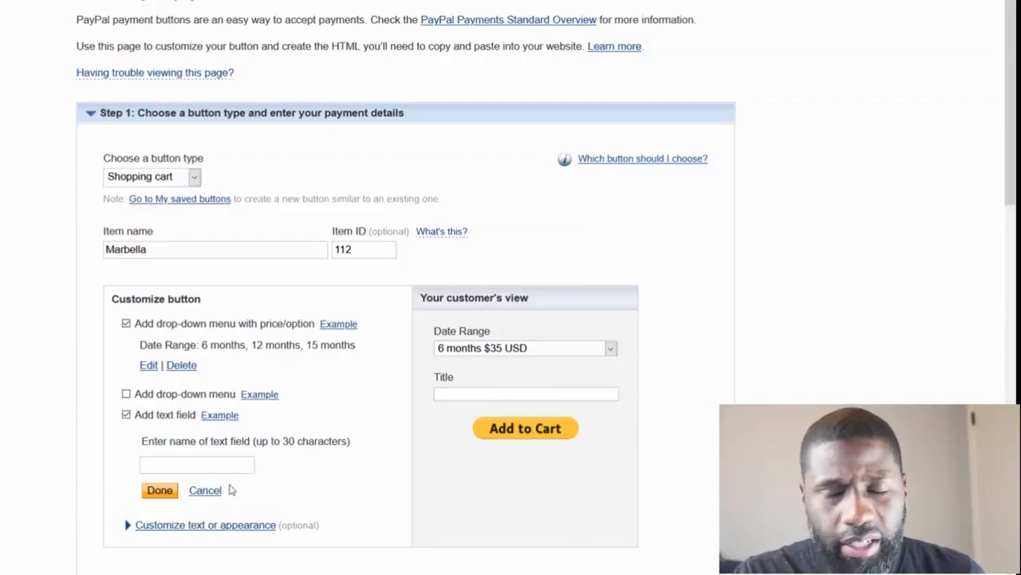
pyautogui.click(124, 415)
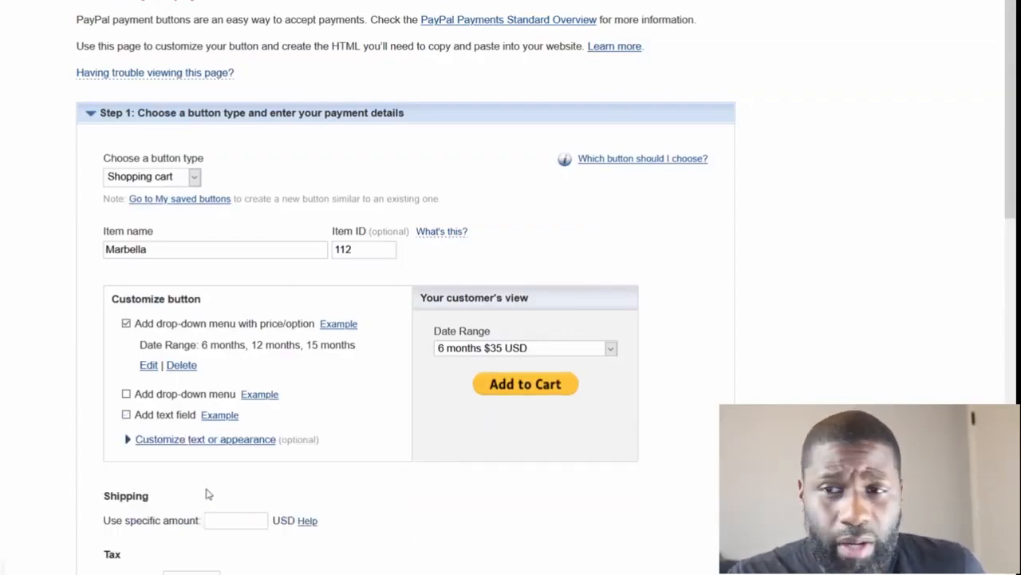
# Charge a specific shipping amount of 7.99 USD and a 3% tax rate
pyautogui.scroll(-3)
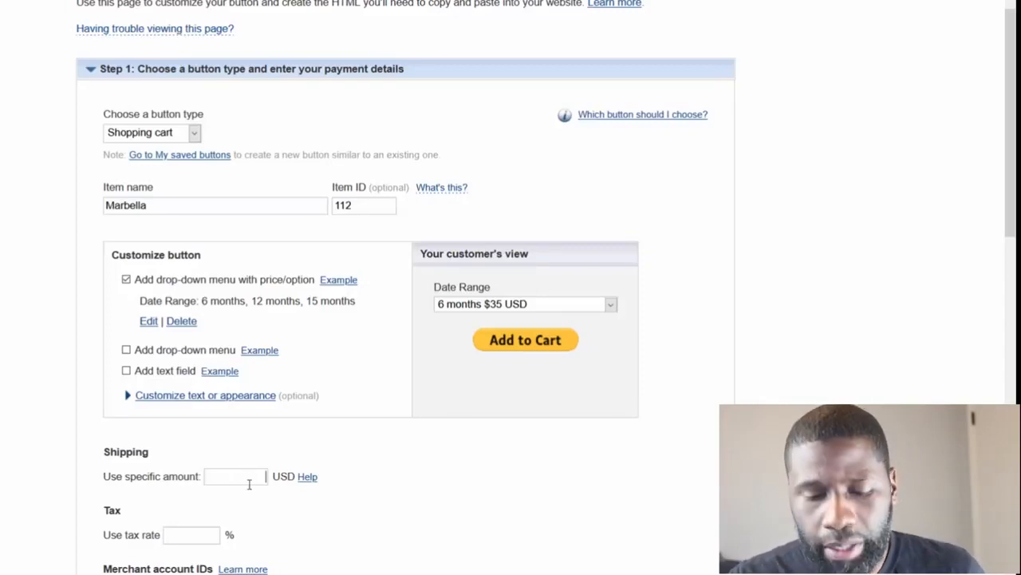
pyautogui.moveTo(245, 492)
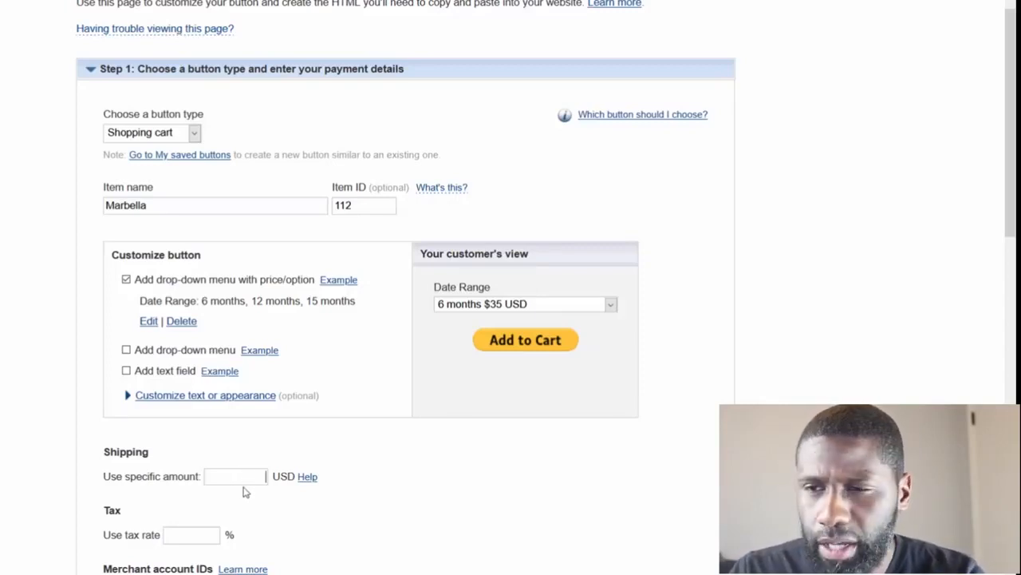
pyautogui.write('7.99')
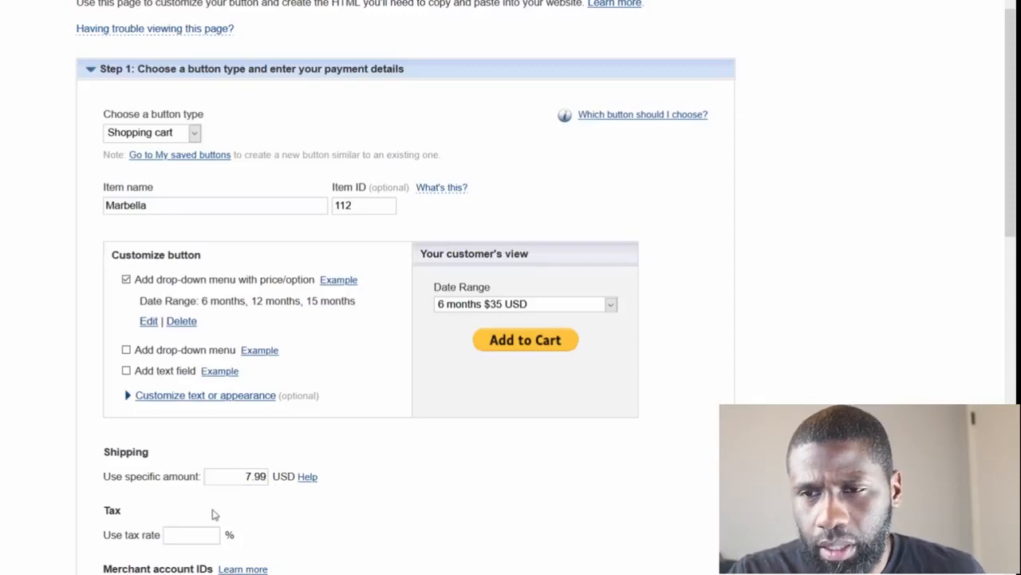
pyautogui.click(192, 535)
pyautogui.write('3')
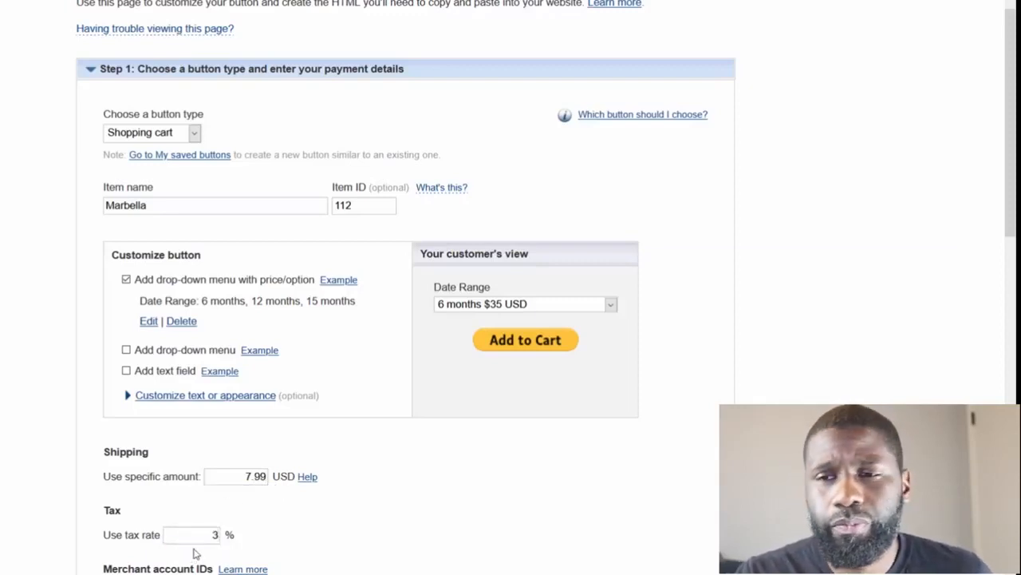
pyautogui.scroll(-3)
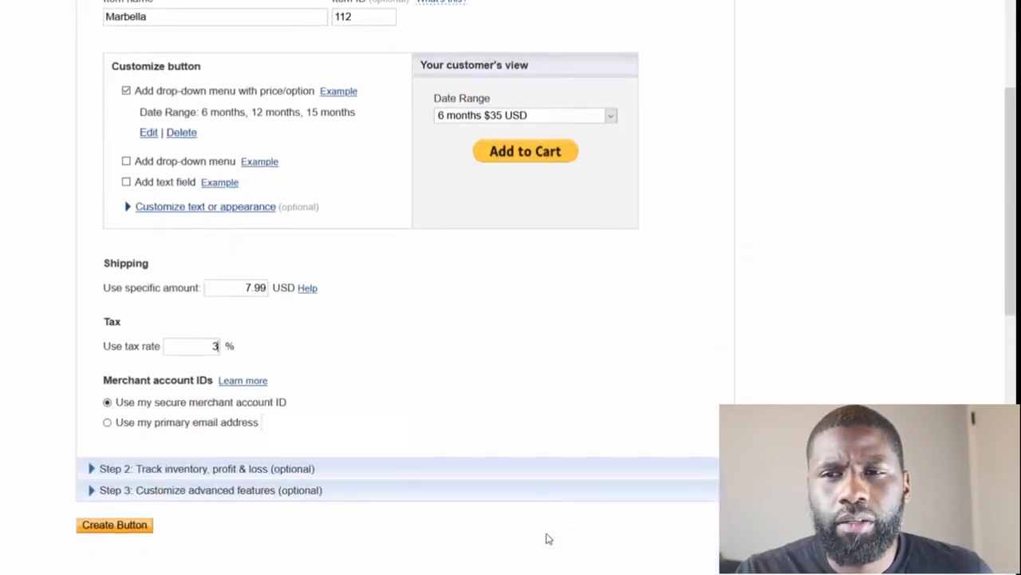
pyautogui.scroll(-3)
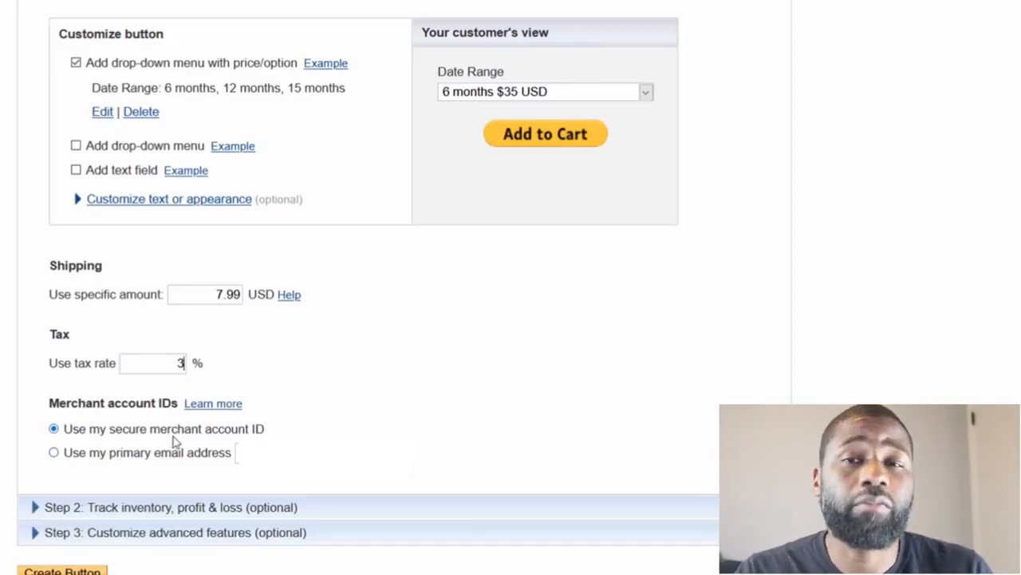
pyautogui.moveTo(236, 437)
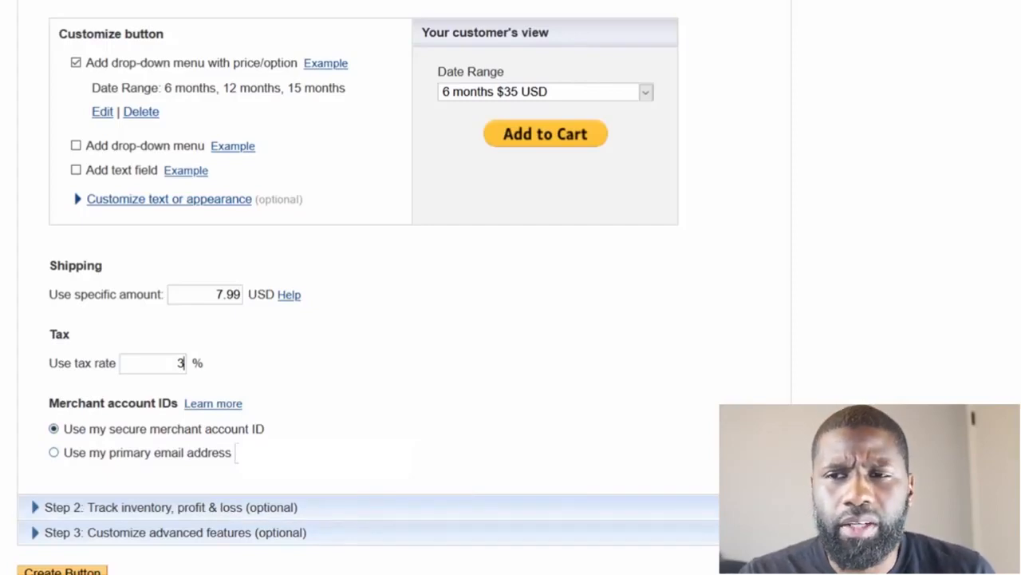
pyautogui.moveTo(213, 409)
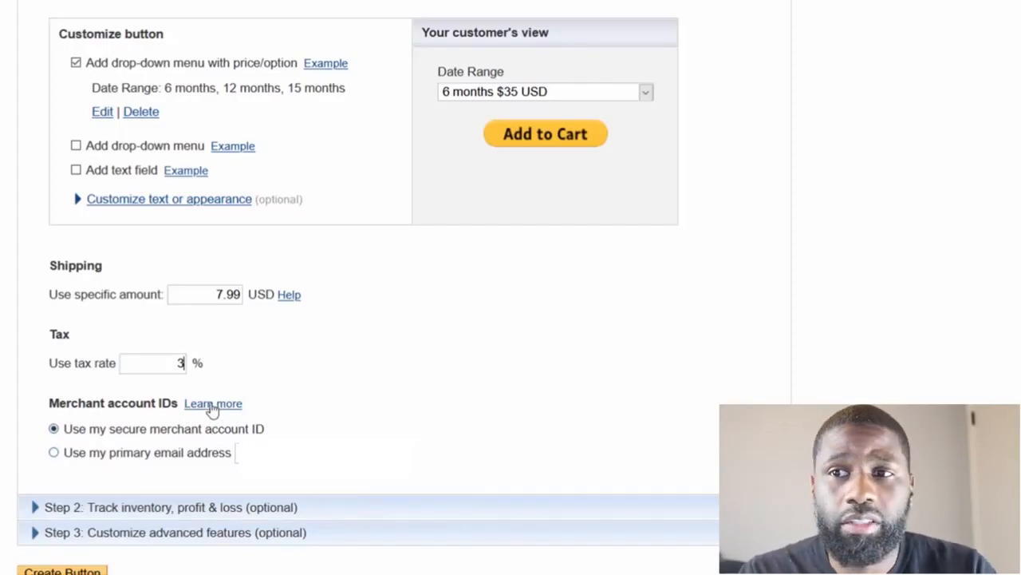
pyautogui.click(212, 402)
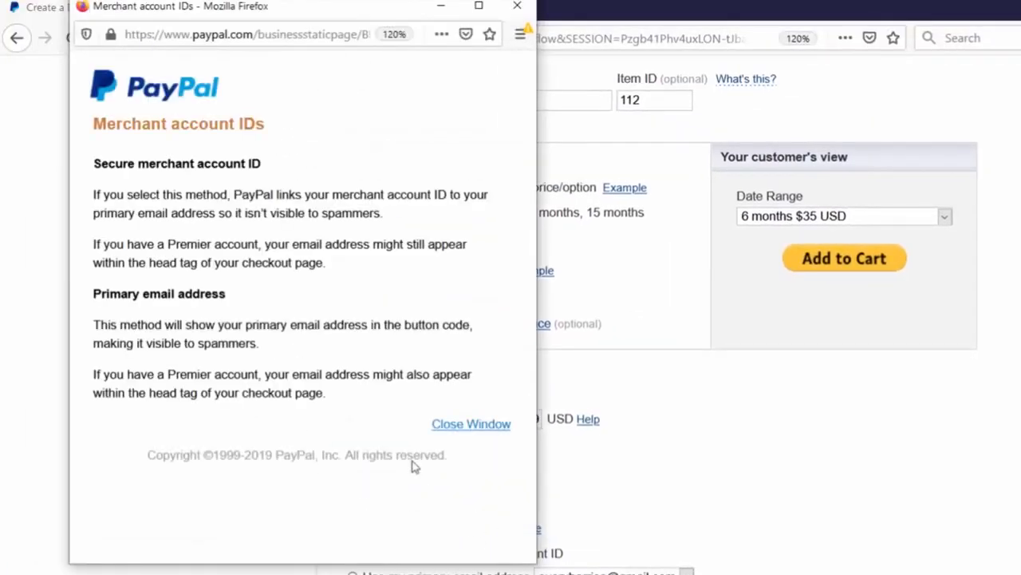
pyautogui.moveTo(305, 396)
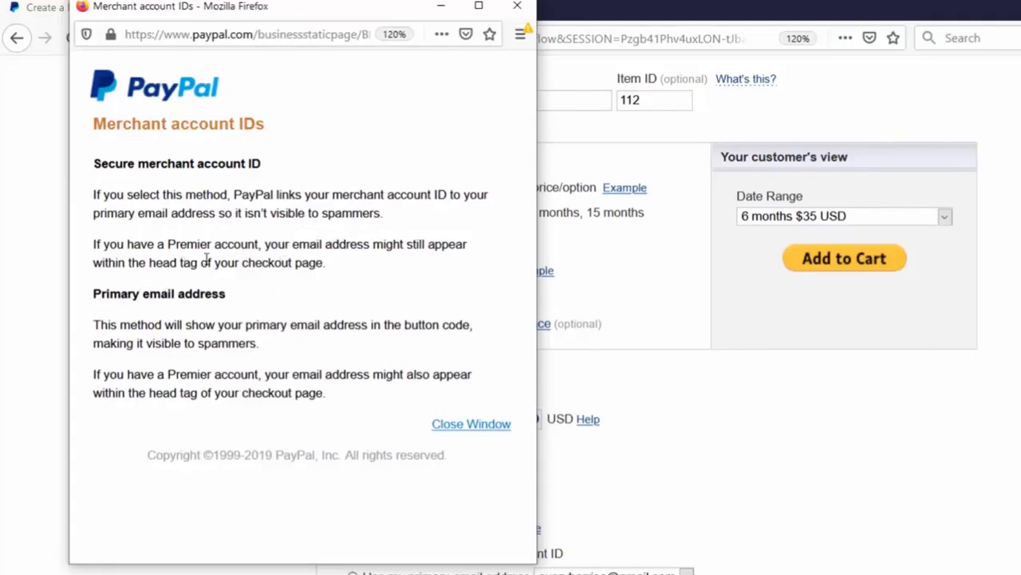
pyautogui.moveTo(163, 305)
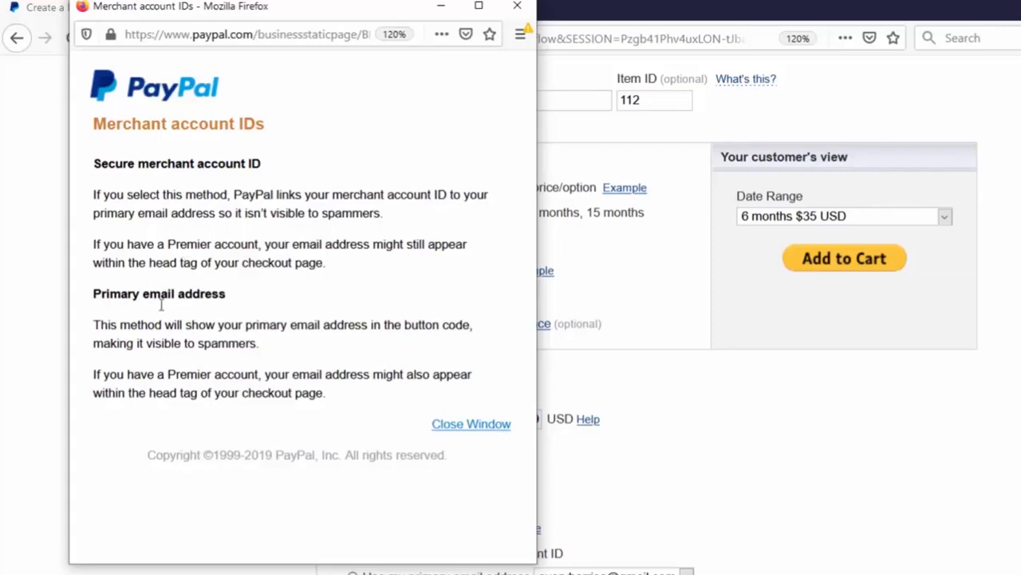
pyautogui.moveTo(204, 289)
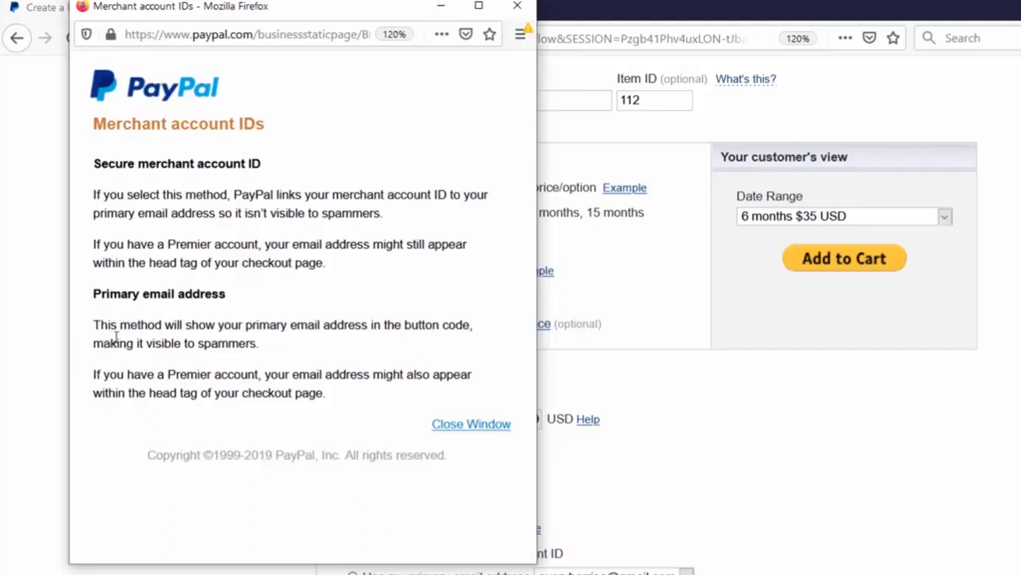
pyautogui.moveTo(391, 345)
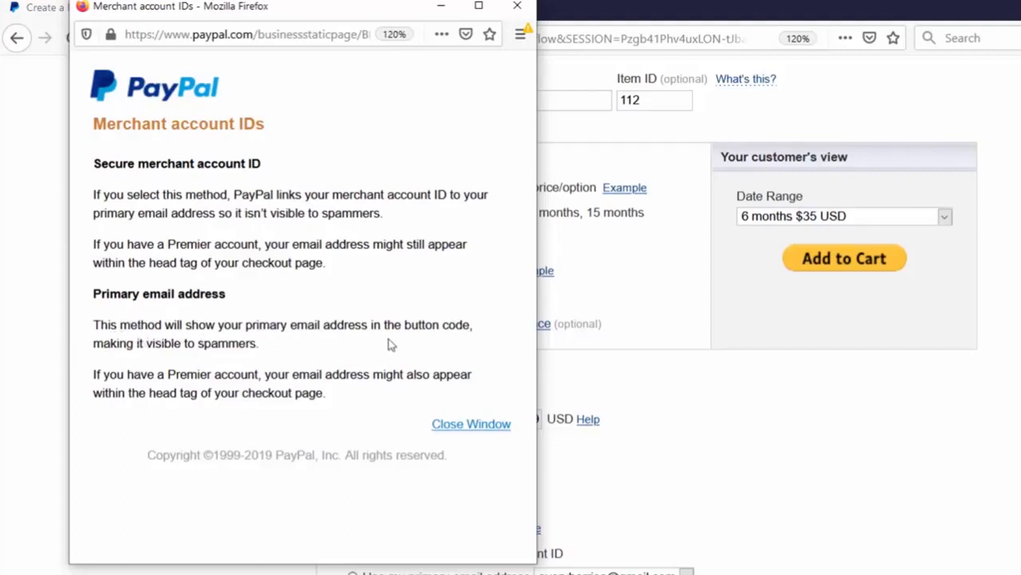
pyautogui.moveTo(232, 348)
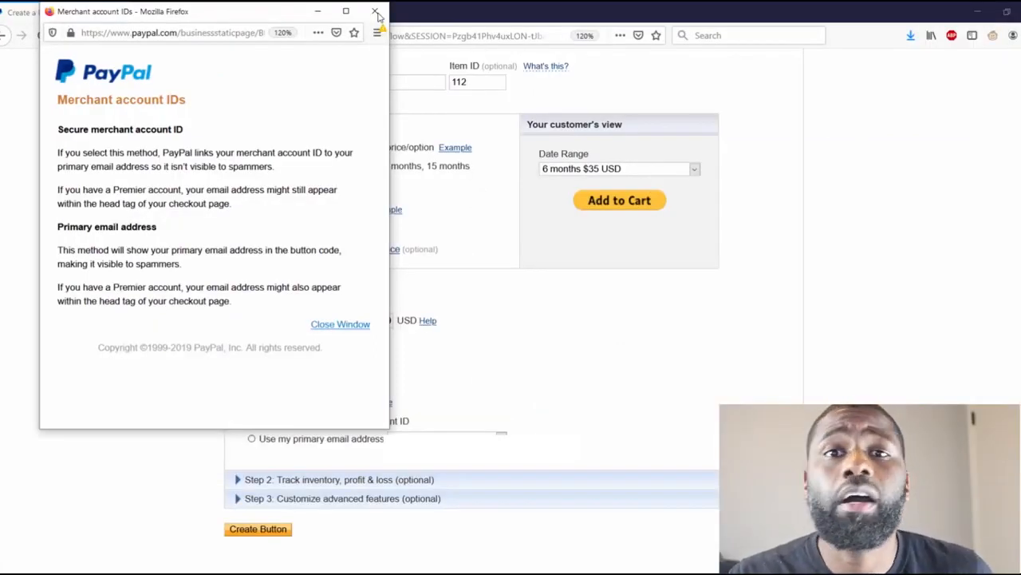
pyautogui.moveTo(296, 390)
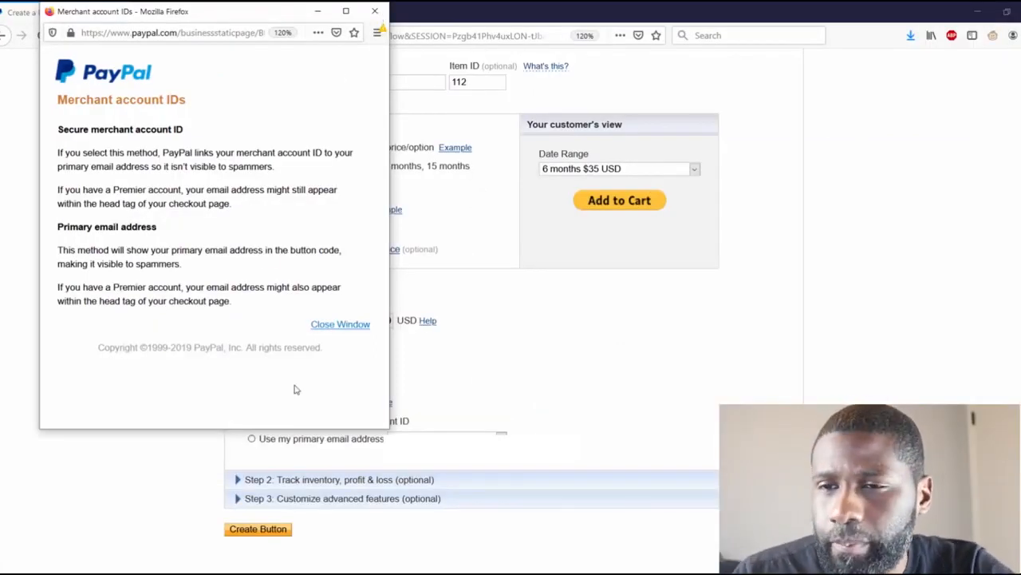
pyautogui.click(340, 322)
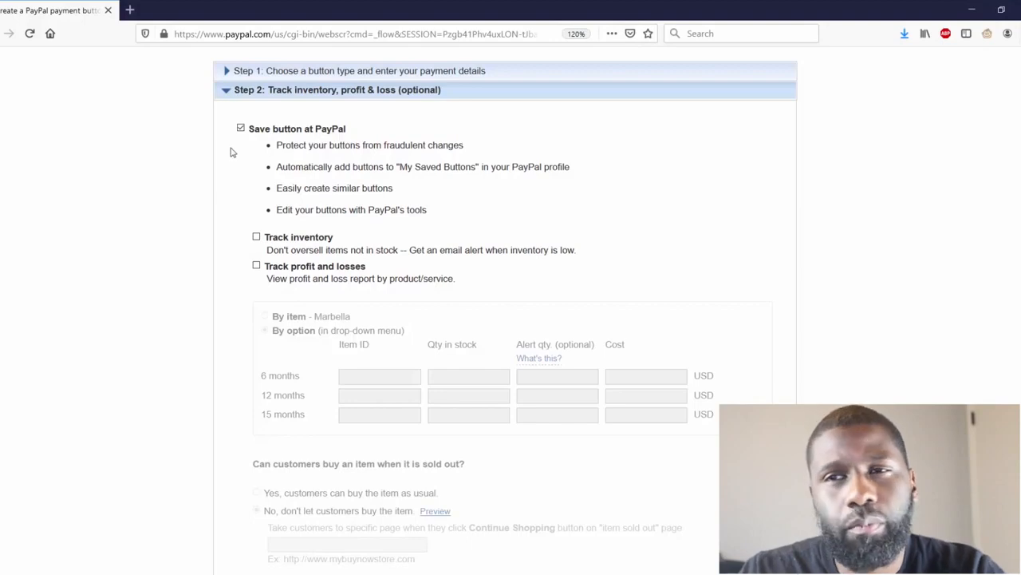
pyautogui.moveTo(338, 144)
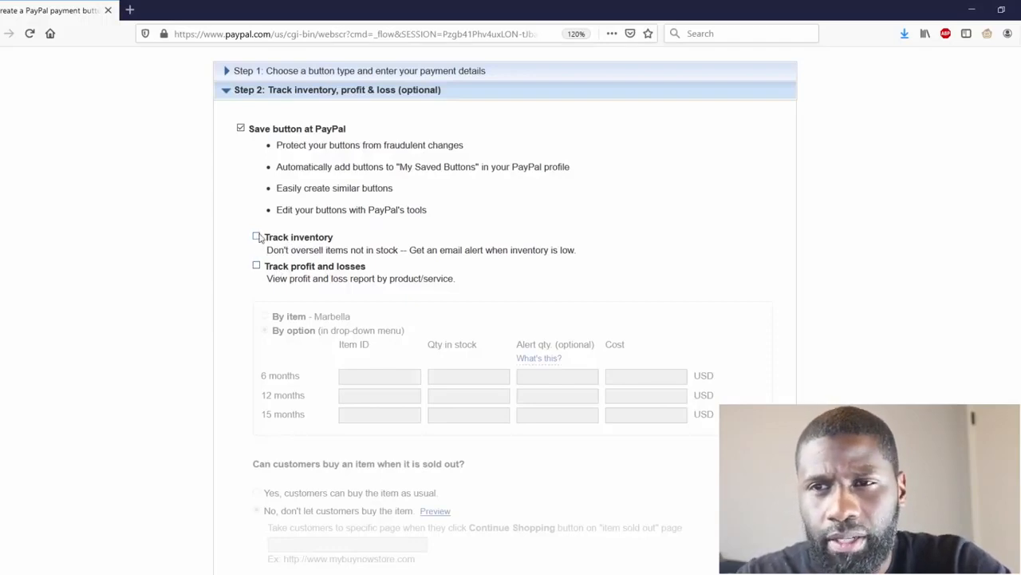
# Enable Track inventory and track stock by item rather than per option
pyautogui.click(255, 236)
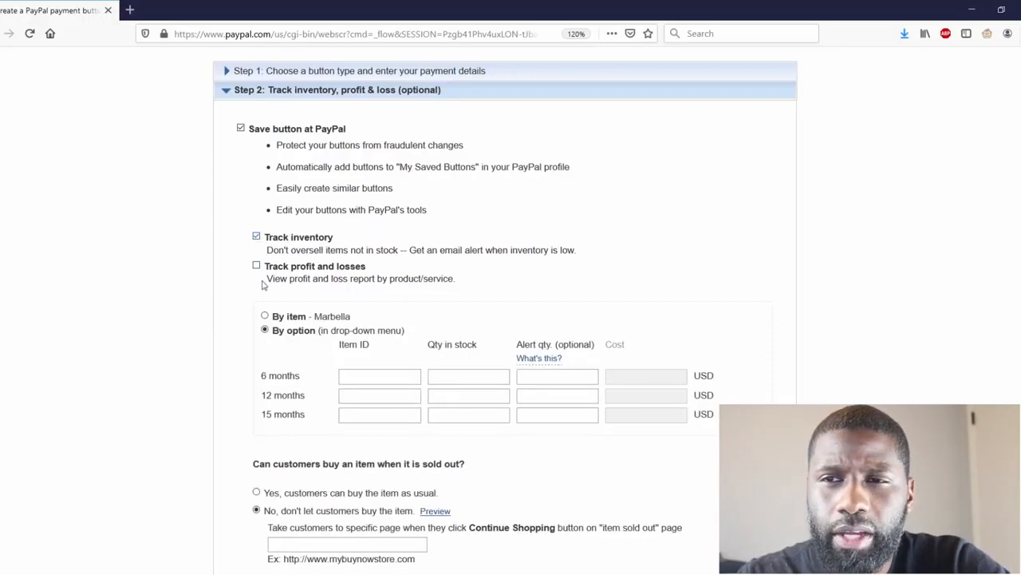
pyautogui.moveTo(333, 385)
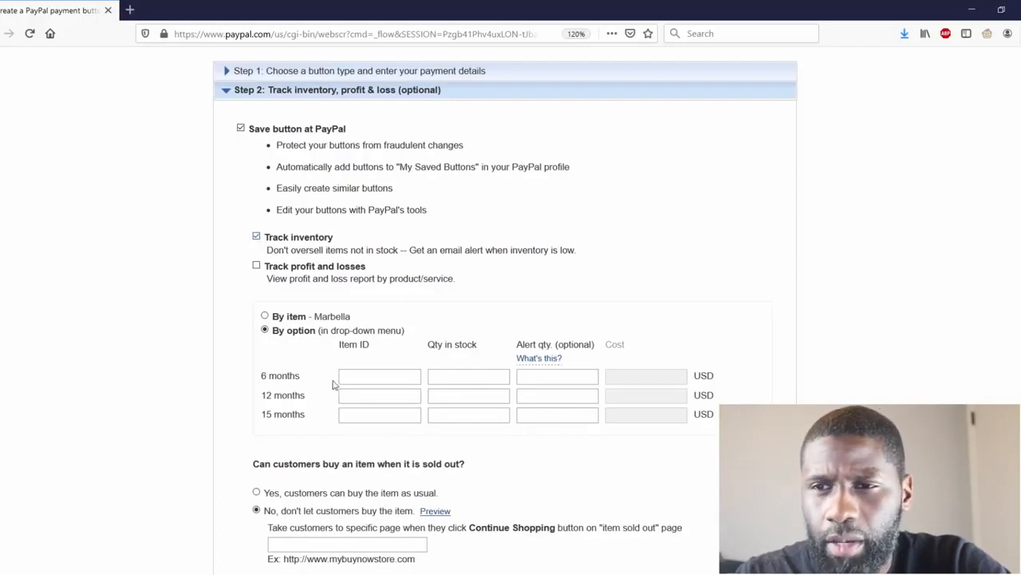
pyautogui.click(380, 415)
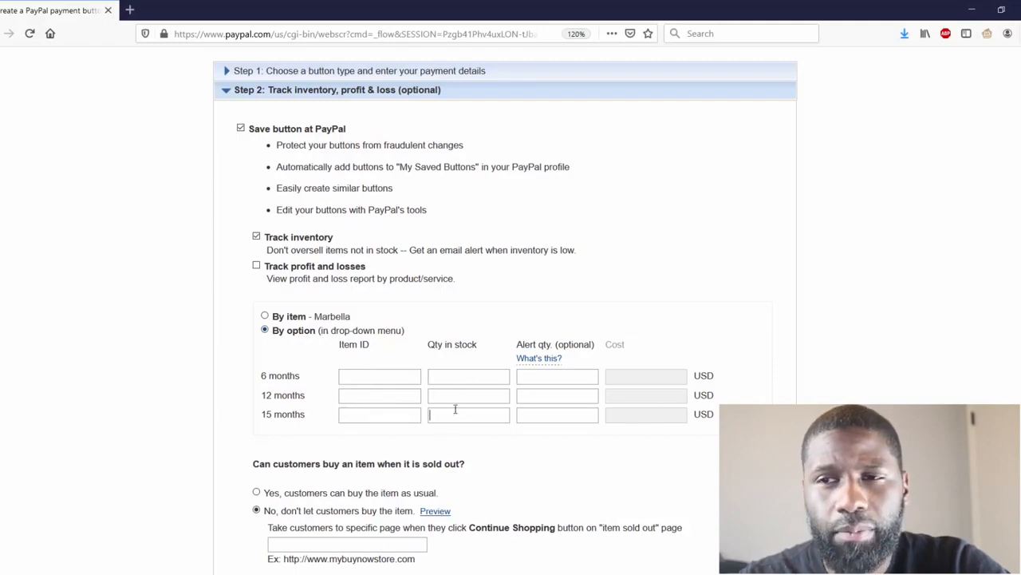
pyautogui.click(265, 316)
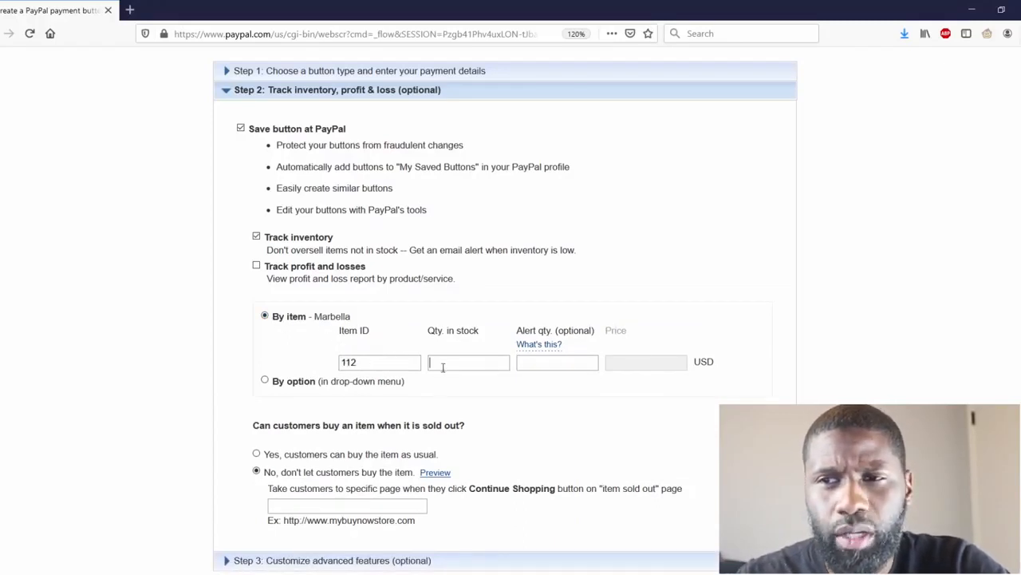
pyautogui.moveTo(493, 335)
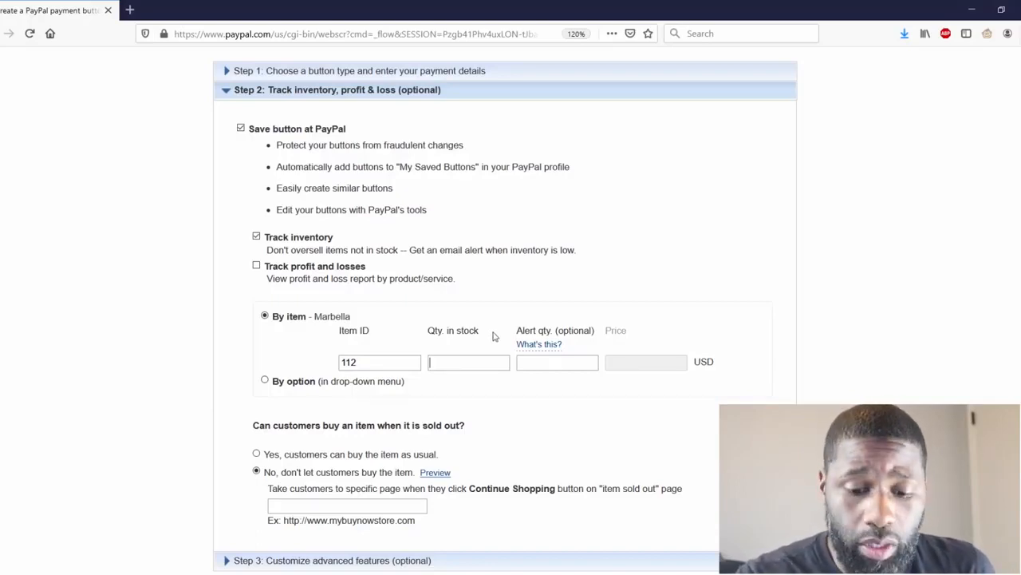
# Set quantity in stock to 750 with an alert quantity of 100
pyautogui.write('750')
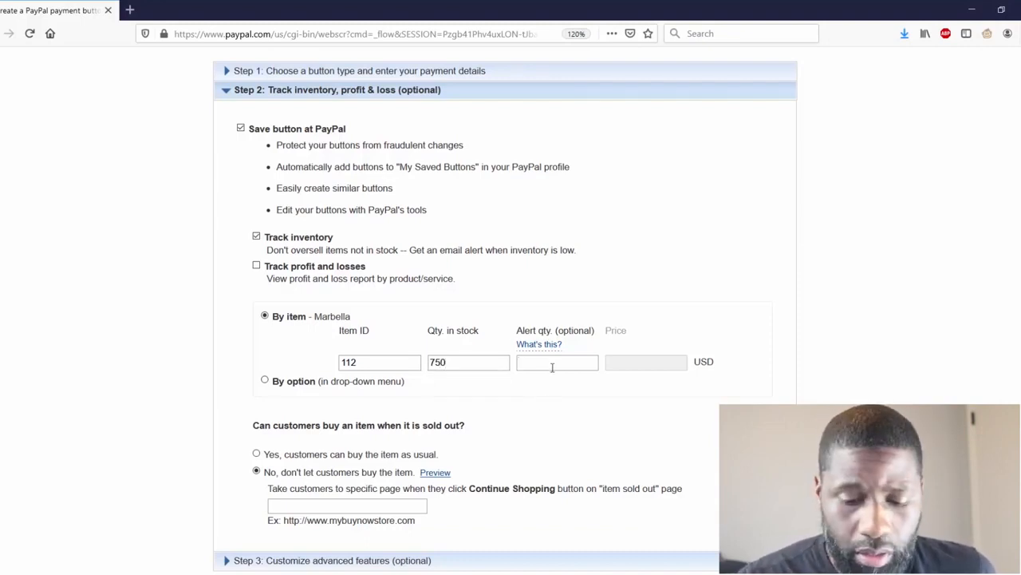
pyautogui.write('100')
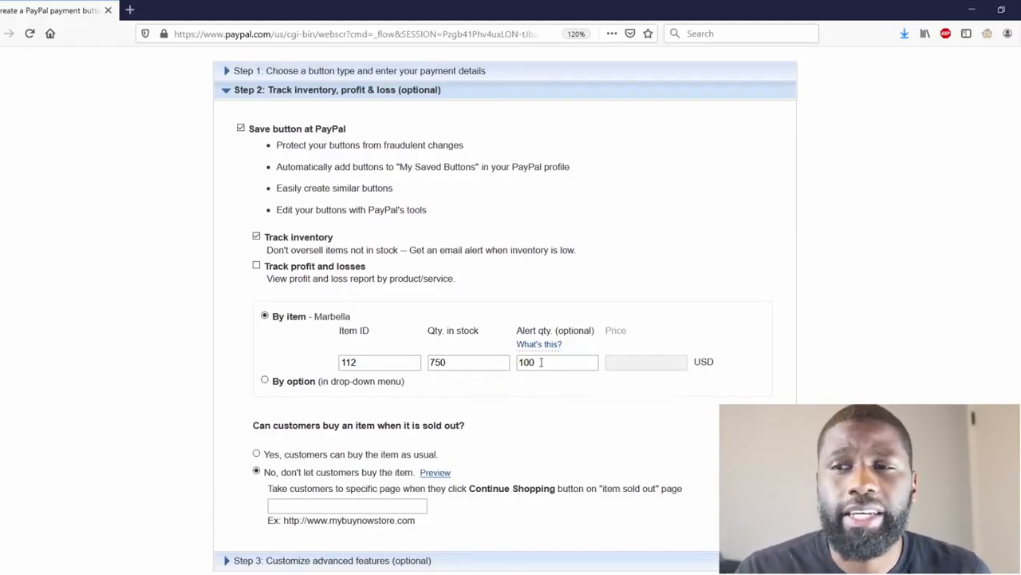
pyautogui.moveTo(511, 449)
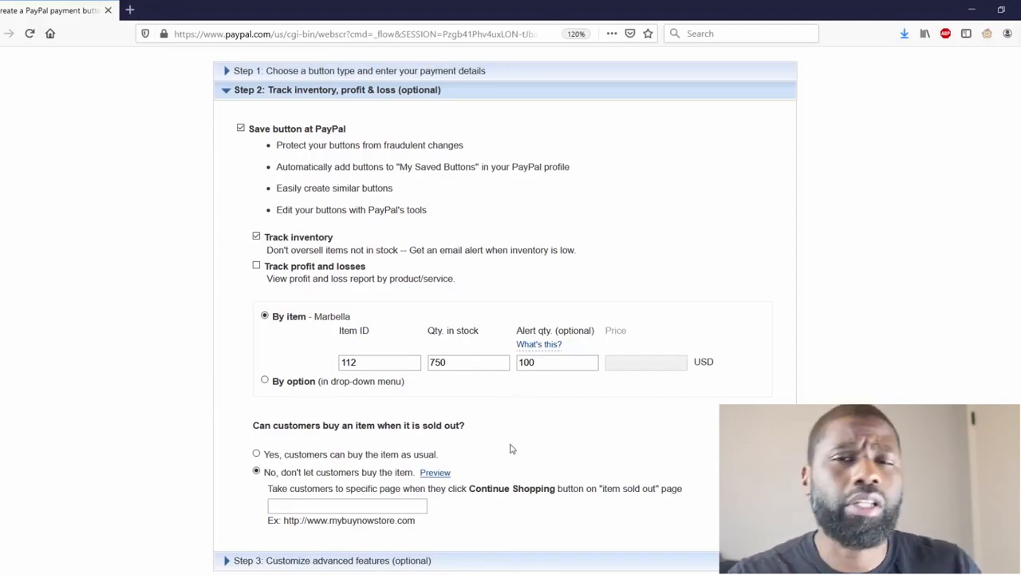
pyautogui.moveTo(566, 341)
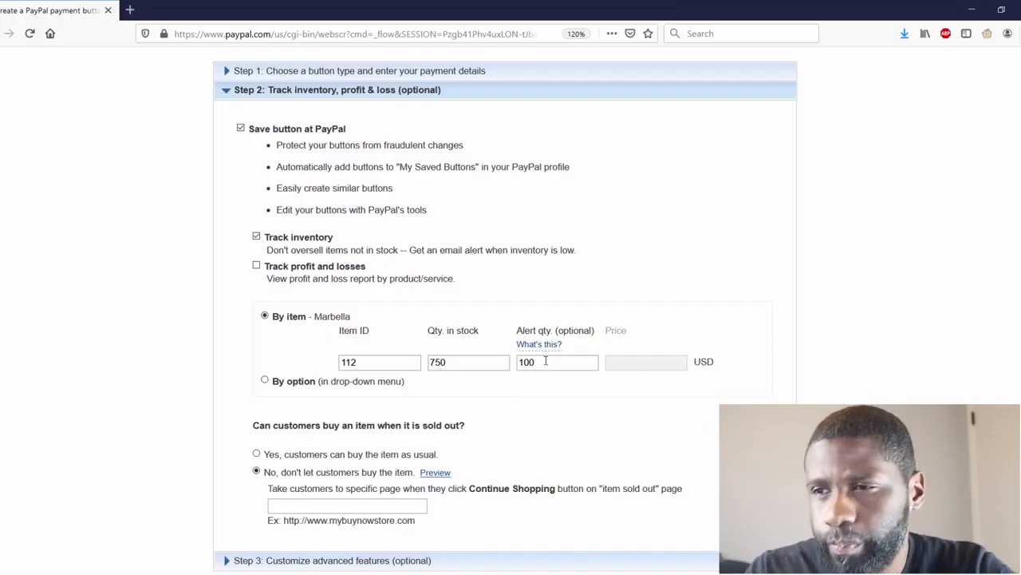
# Choose 'No, don't let customers buy the item' when sold out and expand Step 3
pyautogui.scroll(-3)
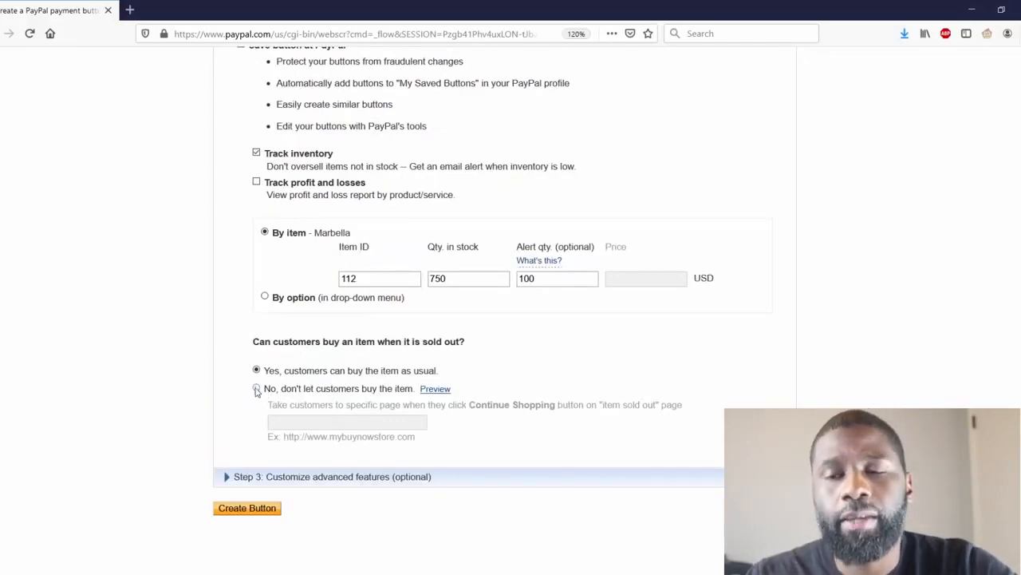
pyautogui.click(256, 390)
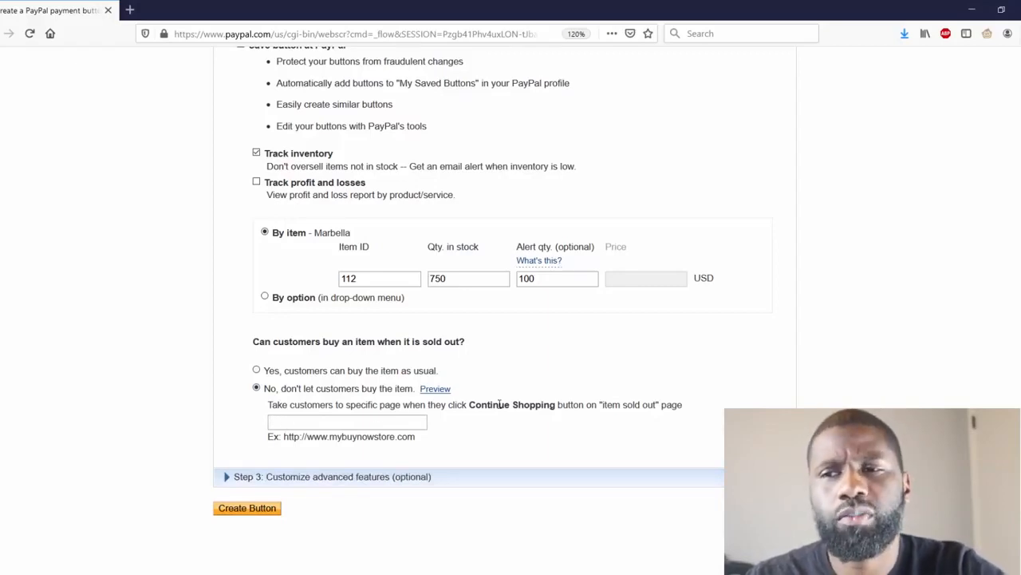
pyautogui.moveTo(482, 425)
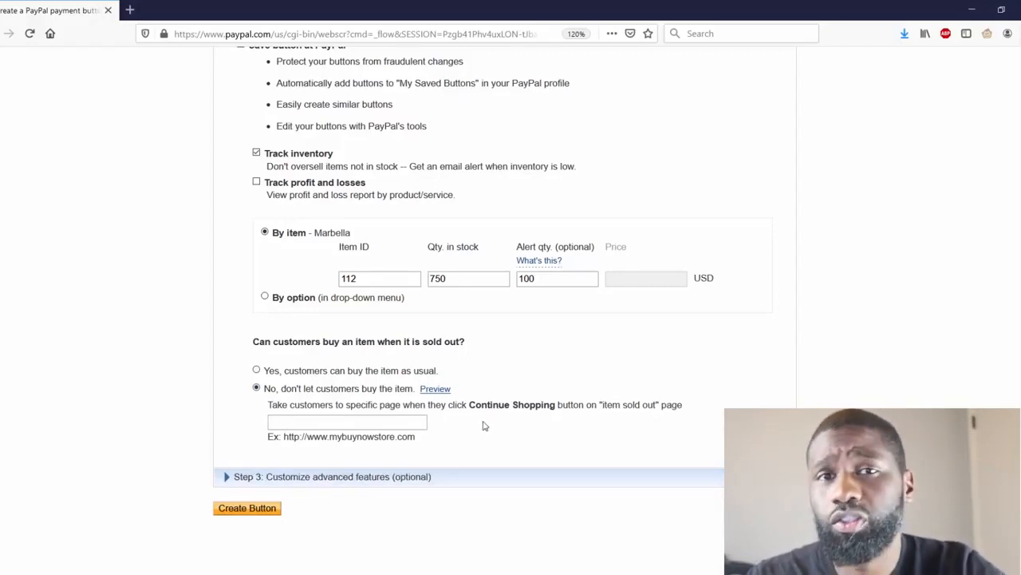
pyautogui.moveTo(336, 457)
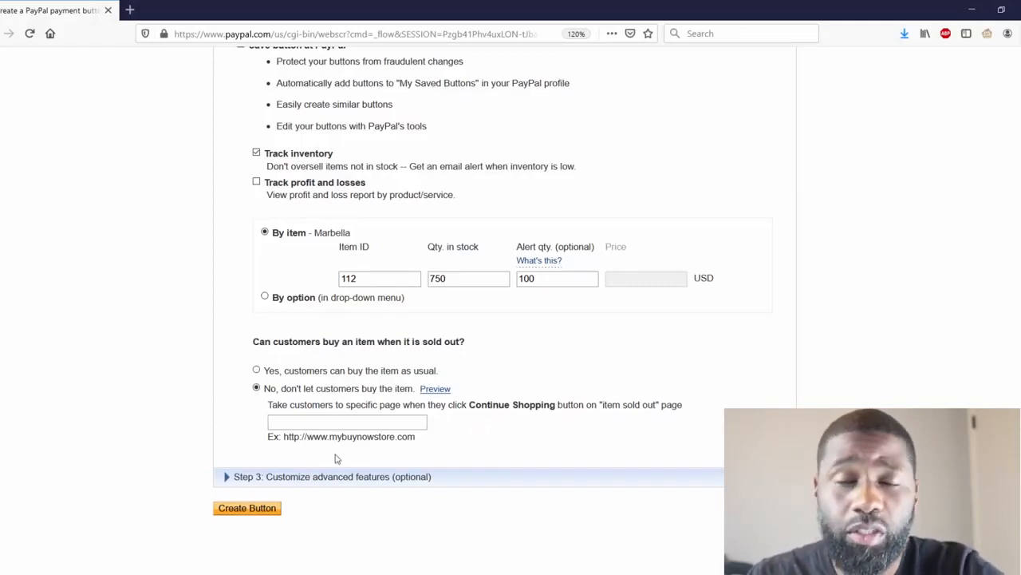
pyautogui.moveTo(335, 457)
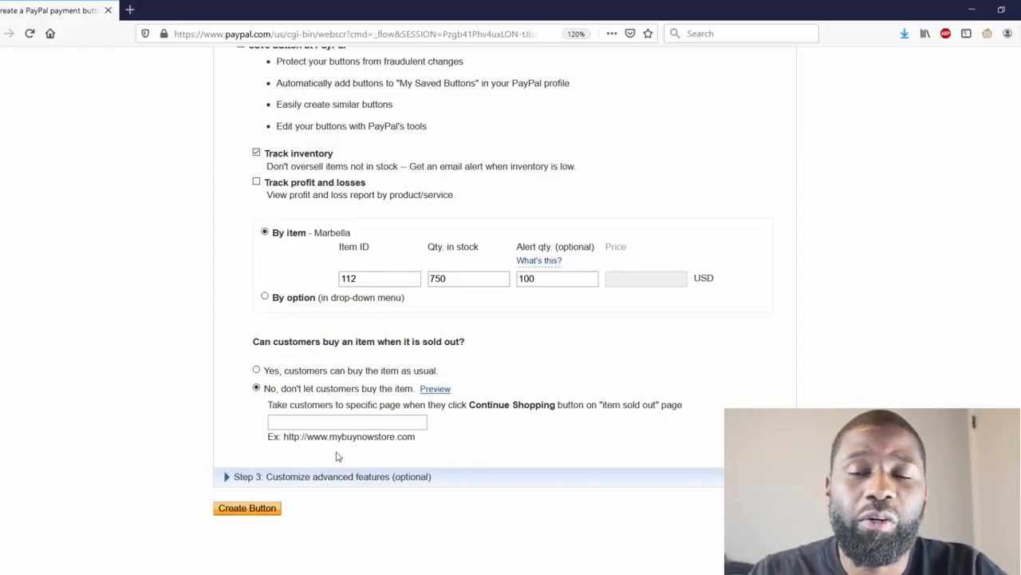
pyautogui.click(348, 421)
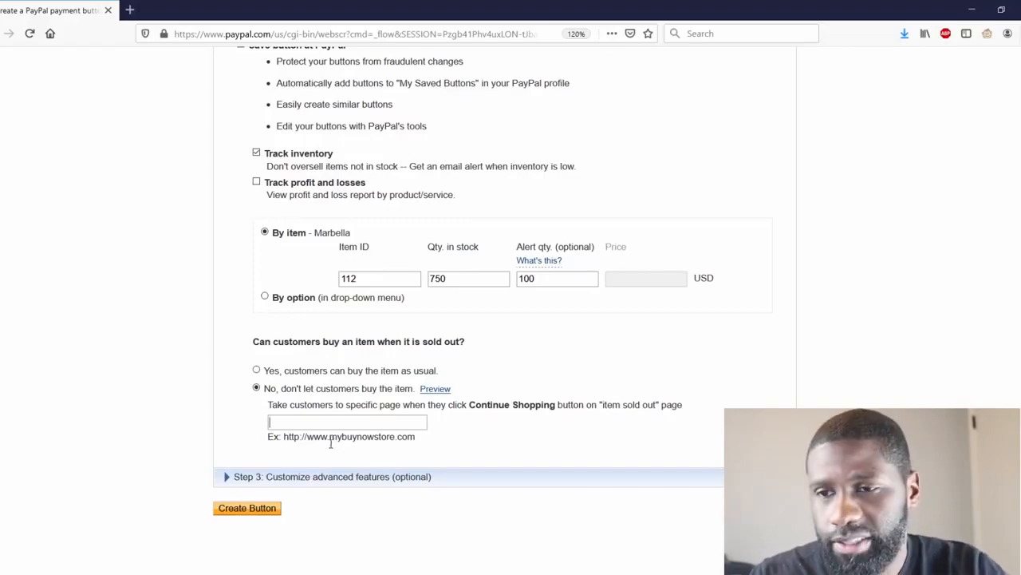
pyautogui.click(332, 476)
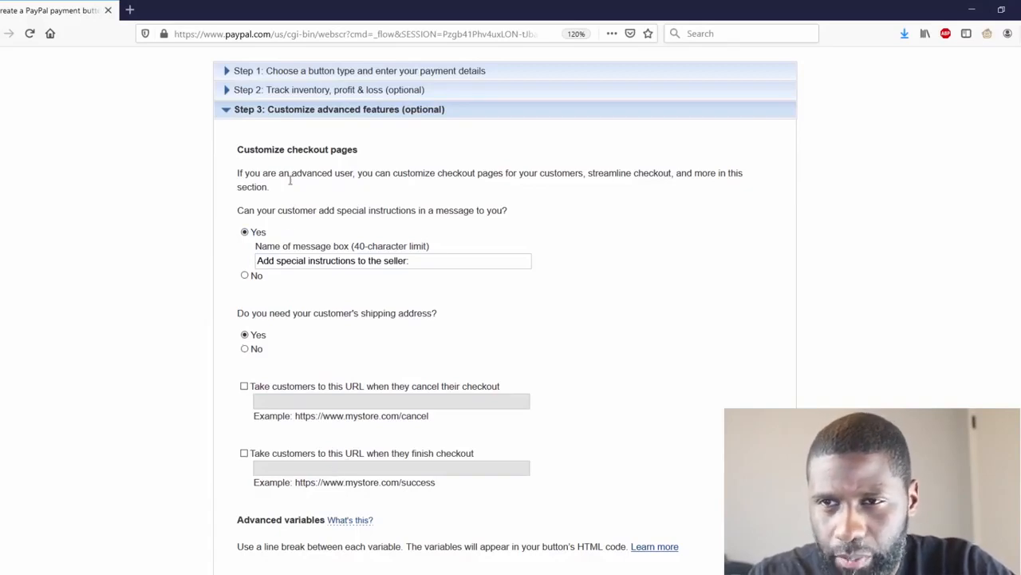
pyautogui.moveTo(255, 220)
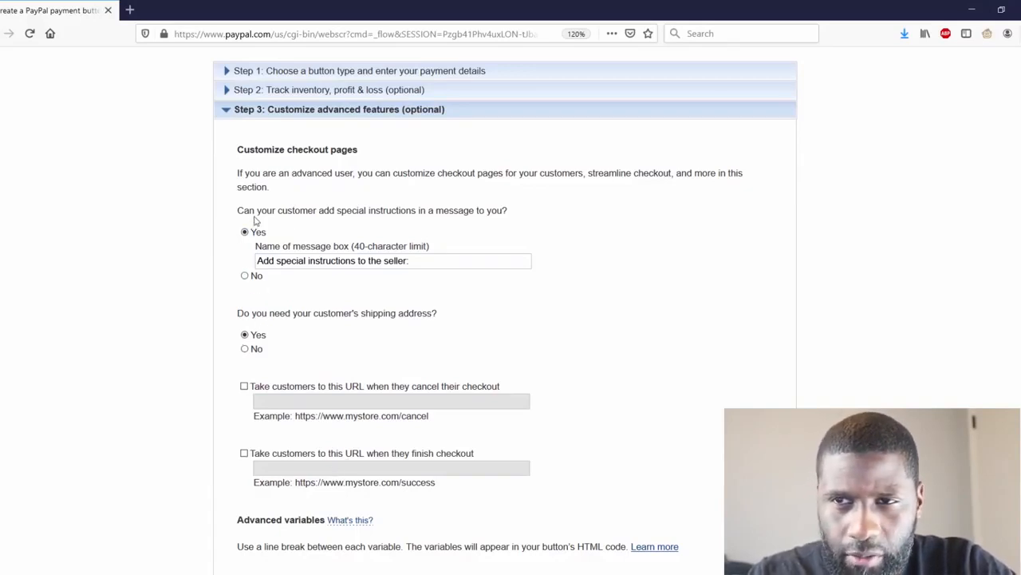
pyautogui.moveTo(391, 228)
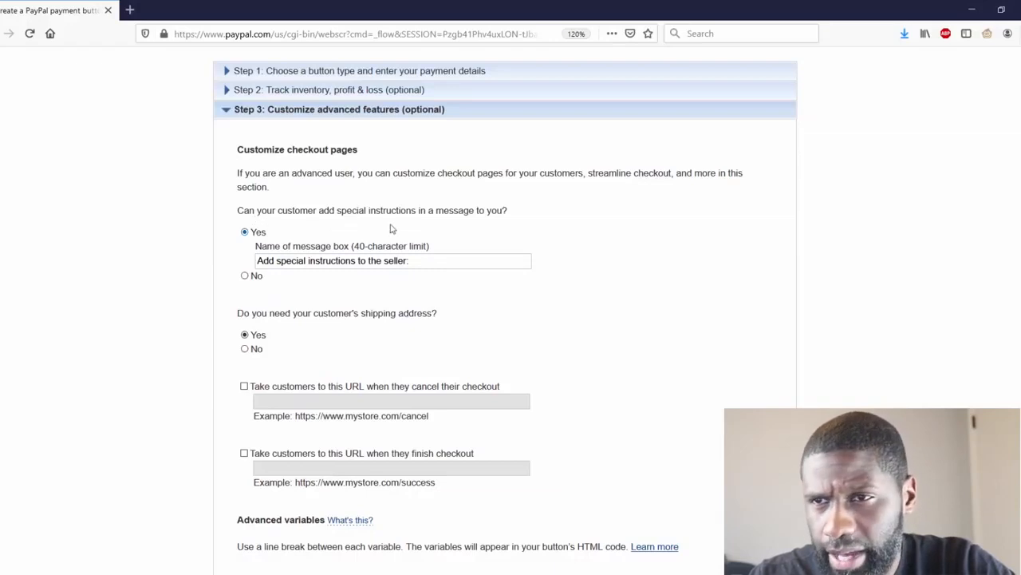
pyautogui.moveTo(445, 260)
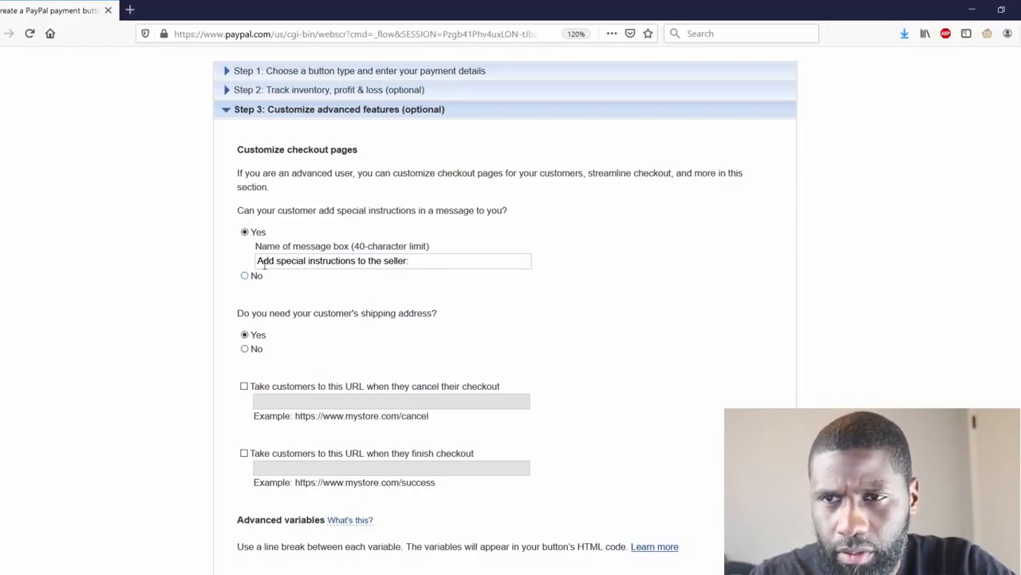
pyautogui.scroll(-3)
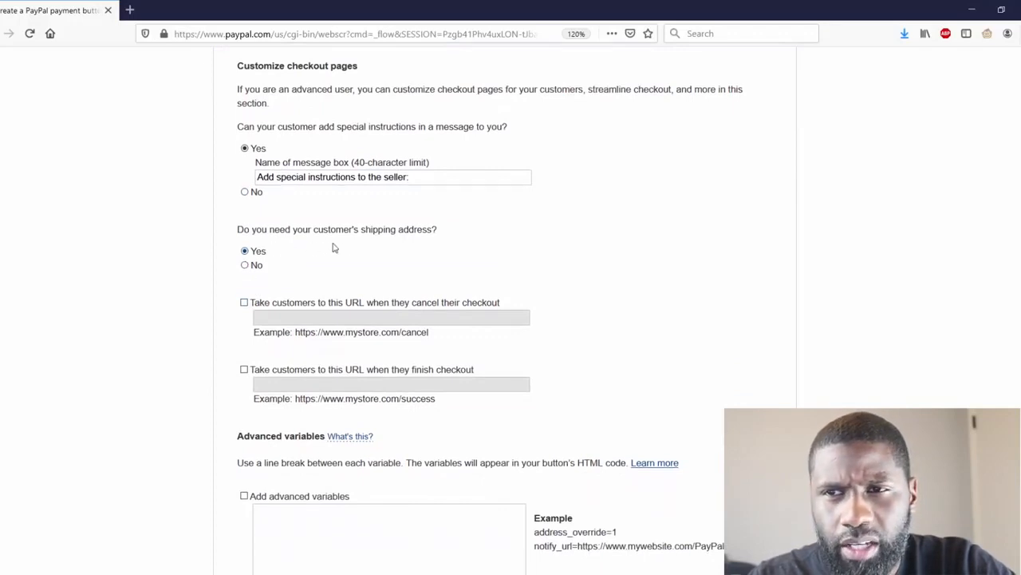
pyautogui.moveTo(345, 288)
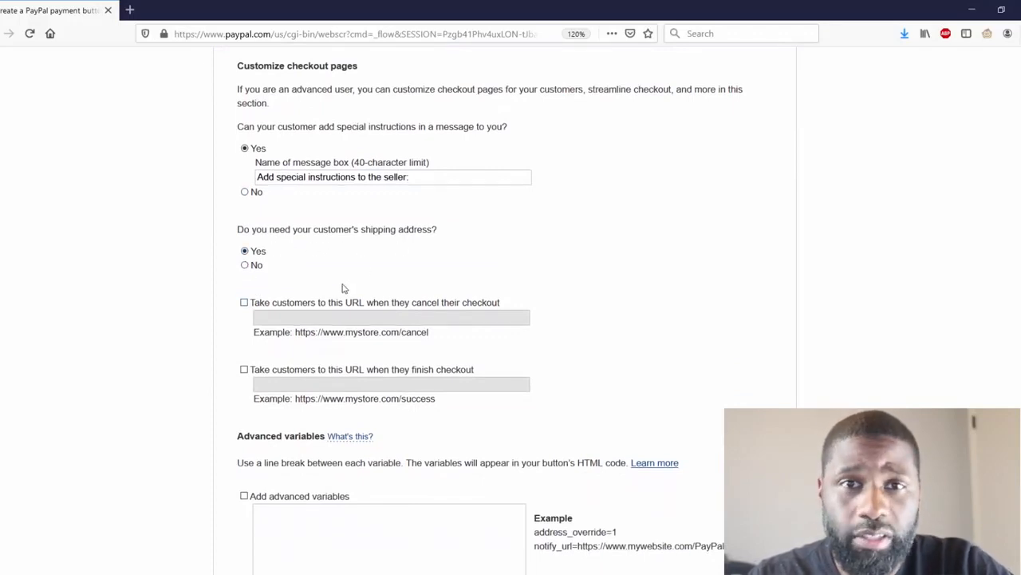
pyautogui.scroll(-3)
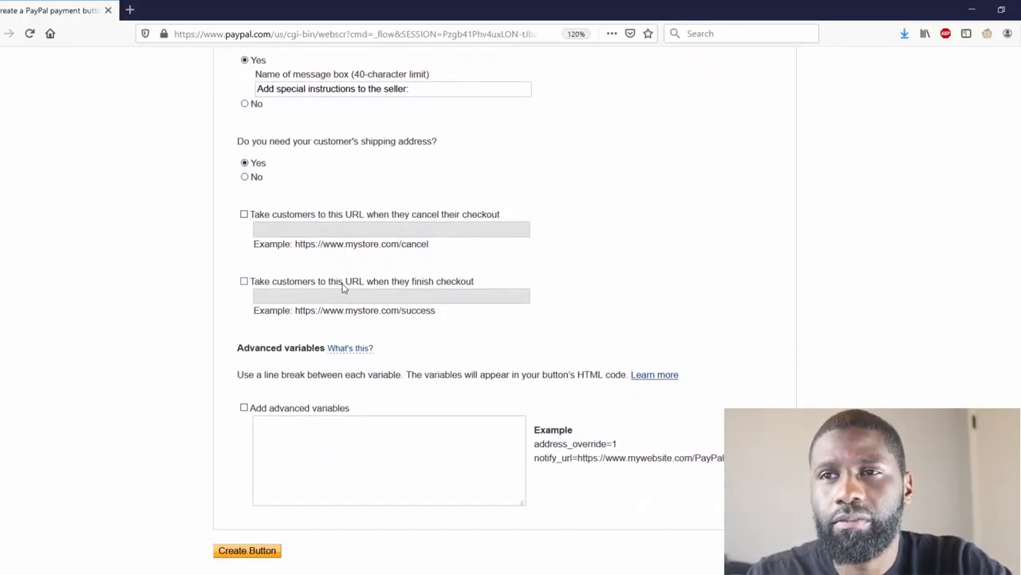
pyautogui.moveTo(249, 258)
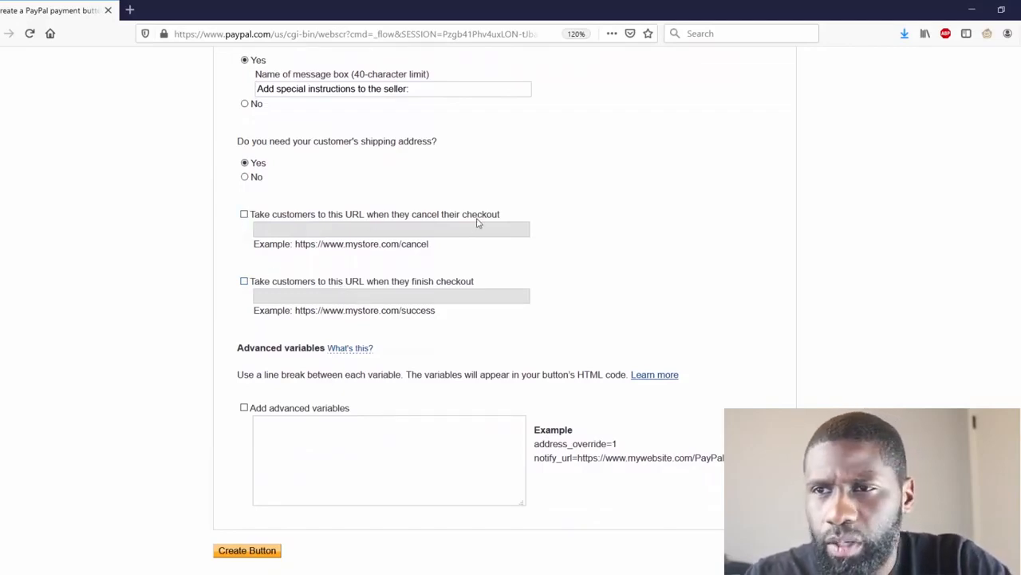
pyautogui.click(244, 214)
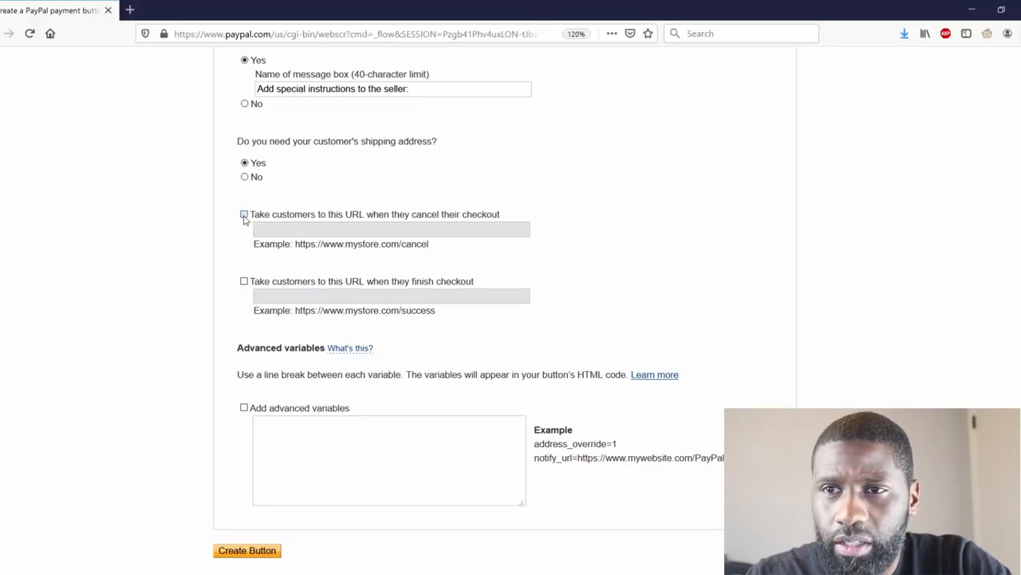
pyautogui.click(244, 214)
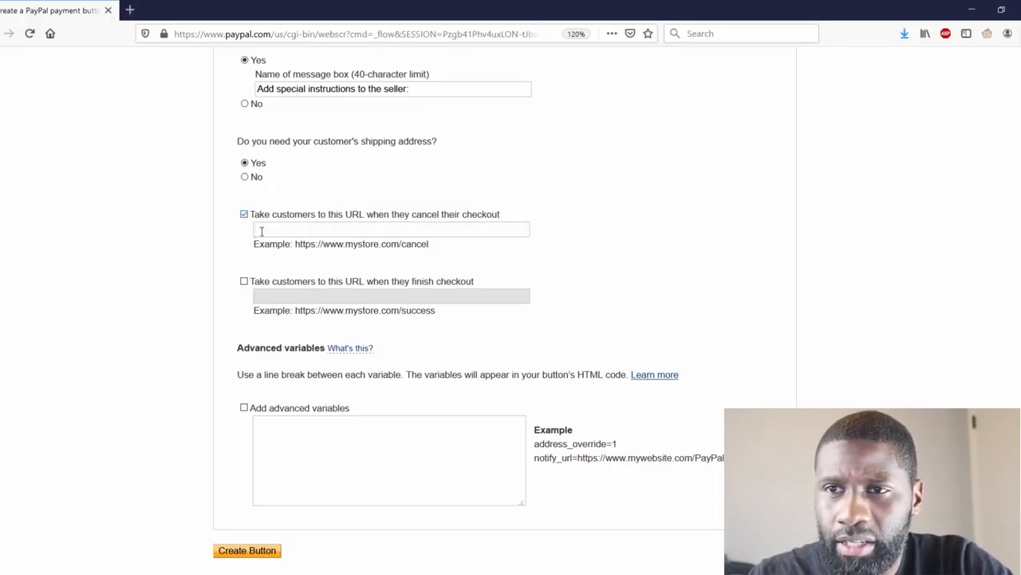
pyautogui.click(244, 213)
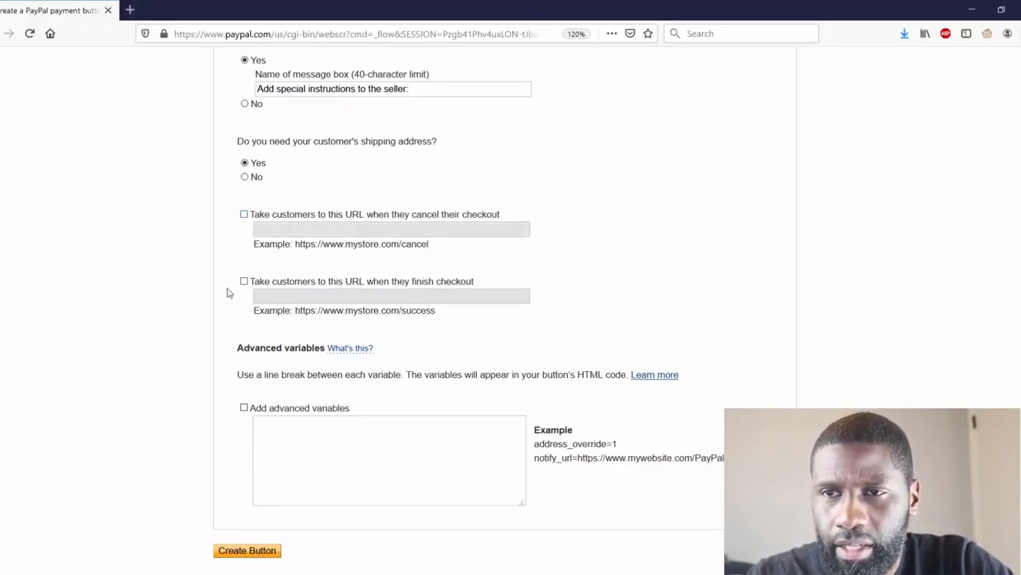
pyautogui.click(244, 280)
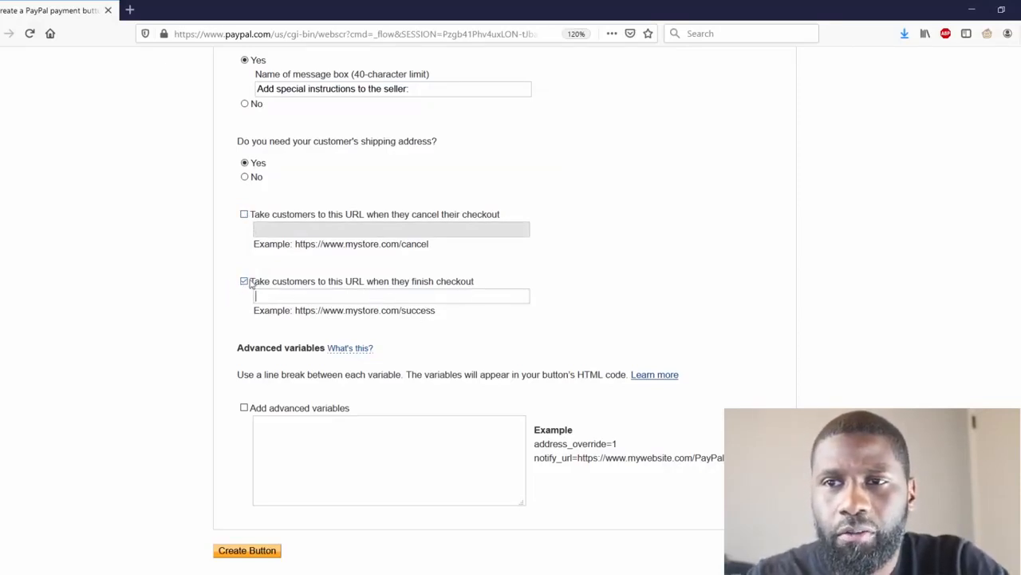
pyautogui.click(244, 281)
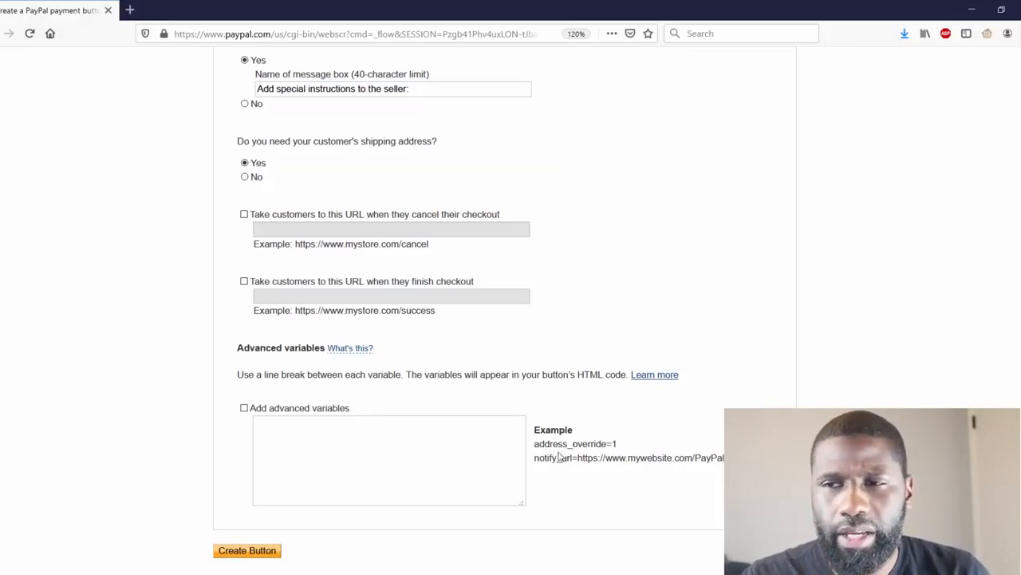
pyautogui.moveTo(396, 525)
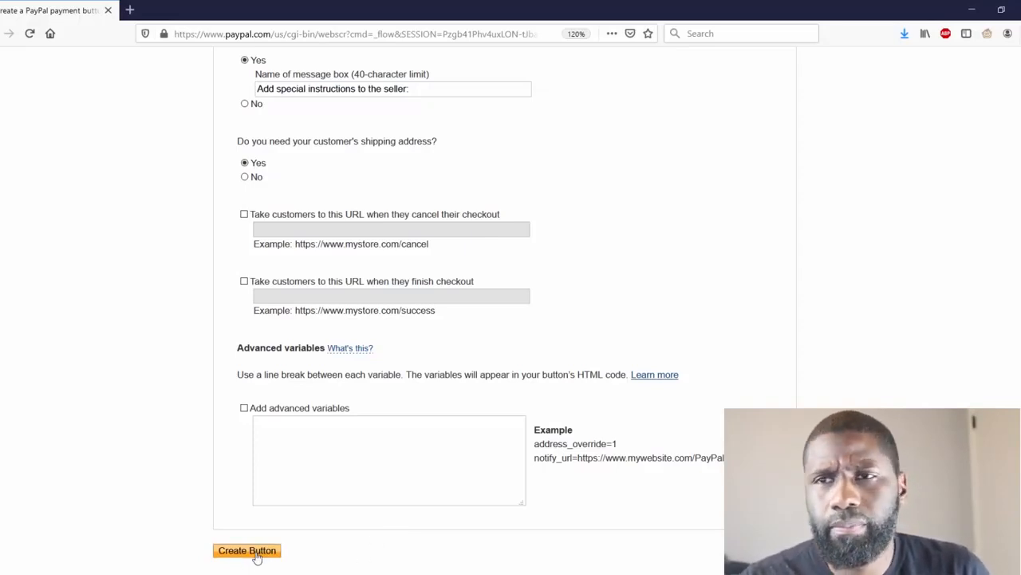
# Create the button, generating its HTML code and previewing the Add to Cart button's Date Range menu
pyautogui.click(246, 549)
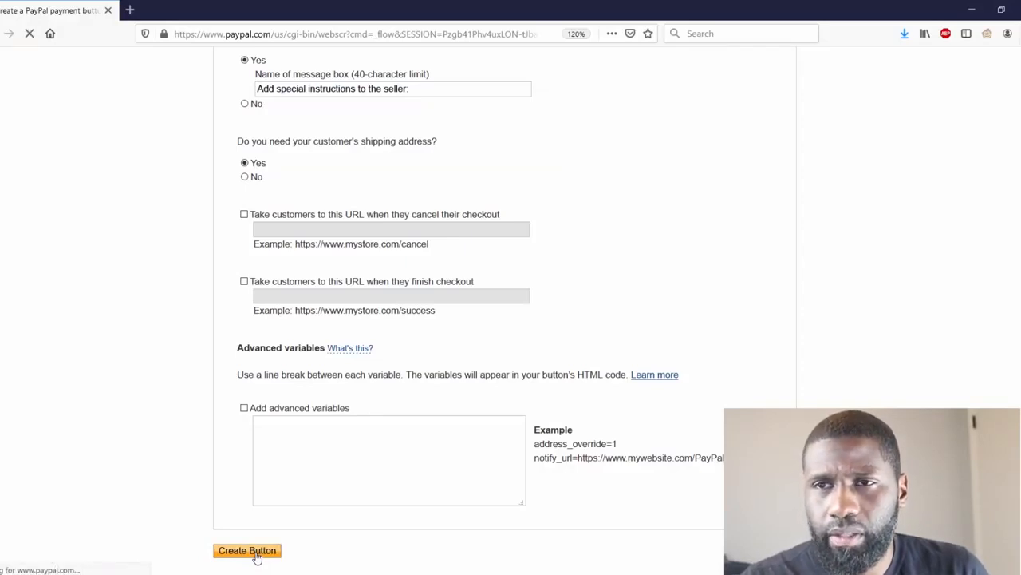
pyautogui.click(245, 551)
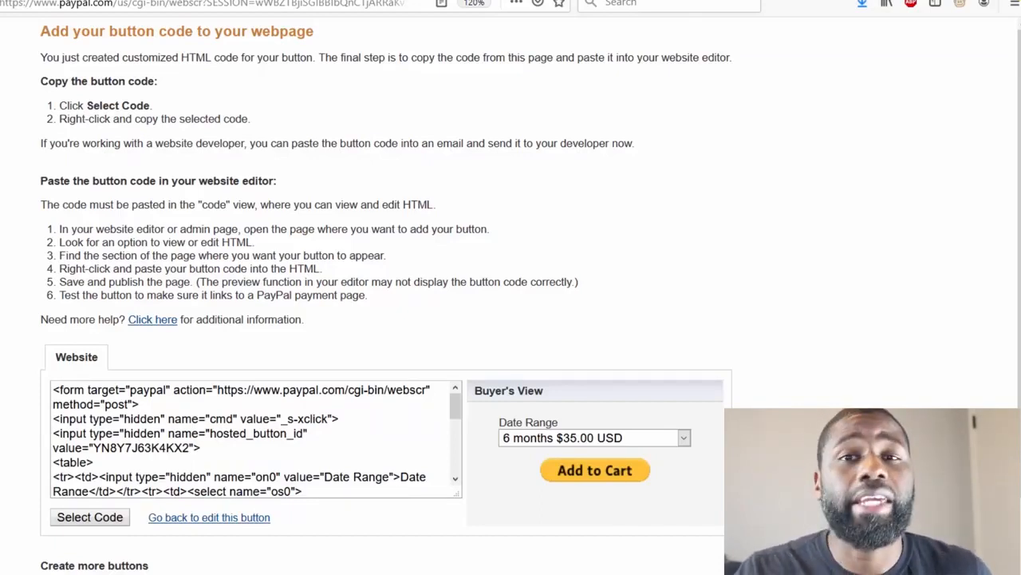
pyautogui.scroll(-3)
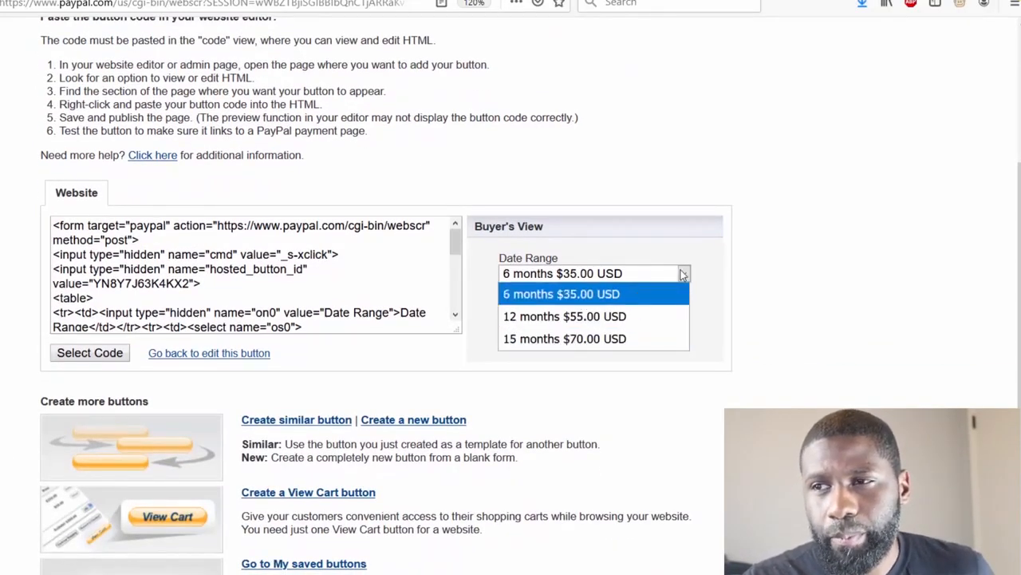
pyautogui.click(562, 293)
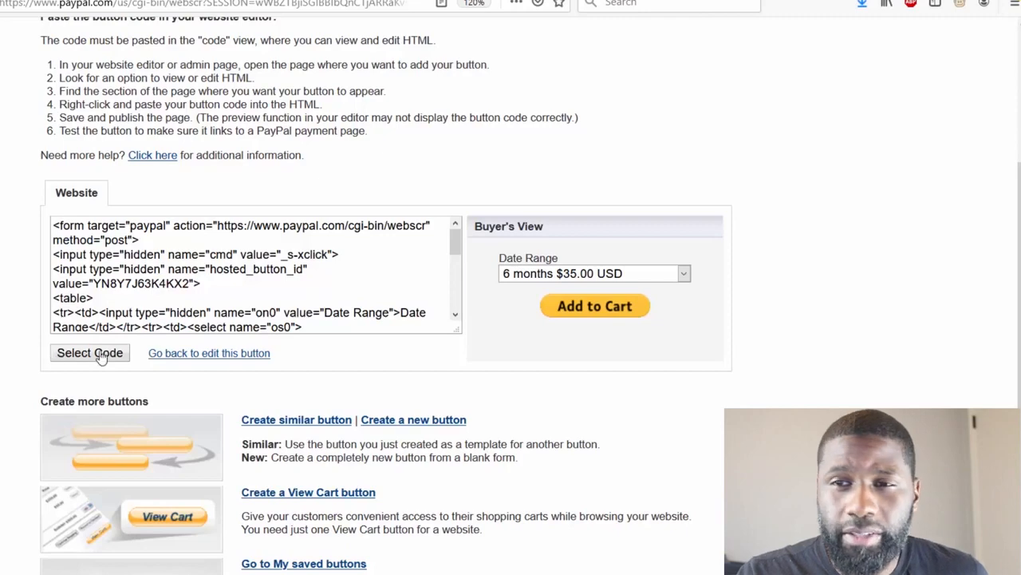
pyautogui.moveTo(4, 335)
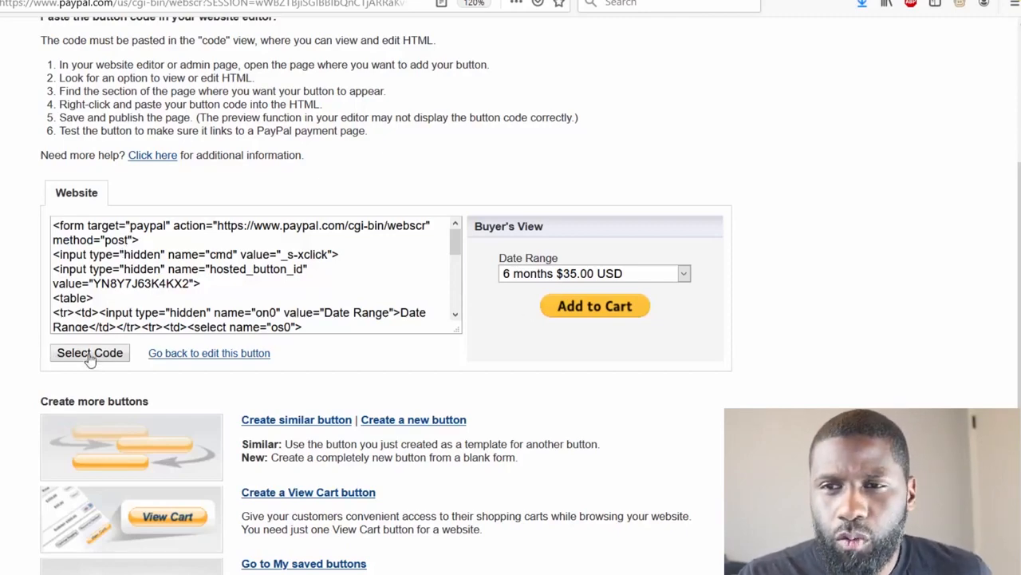
# Highlight the full button HTML with Select Code, ready for copying
pyautogui.click(90, 353)
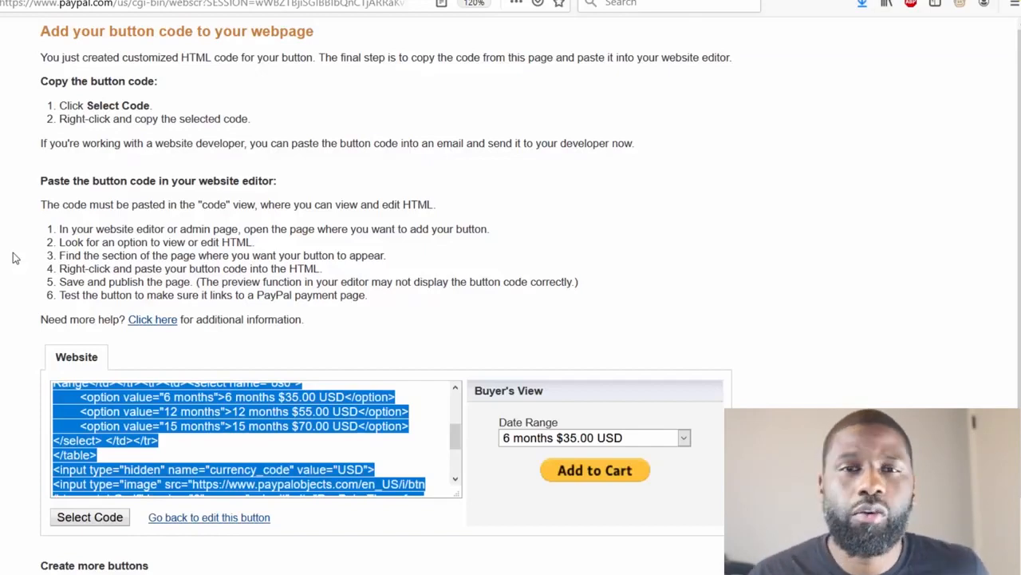
pyautogui.scroll(-3)
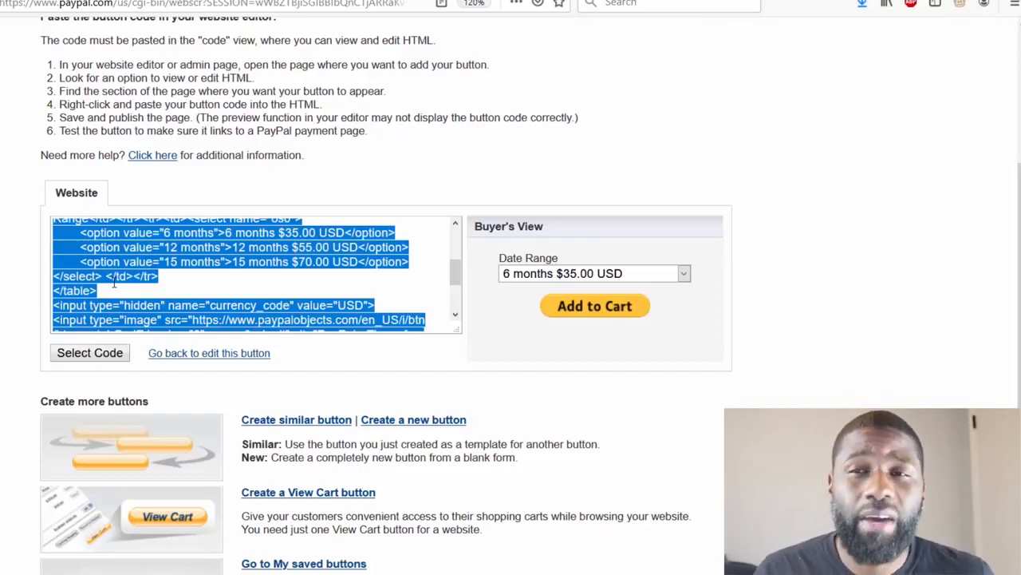
pyautogui.moveTo(134, 197)
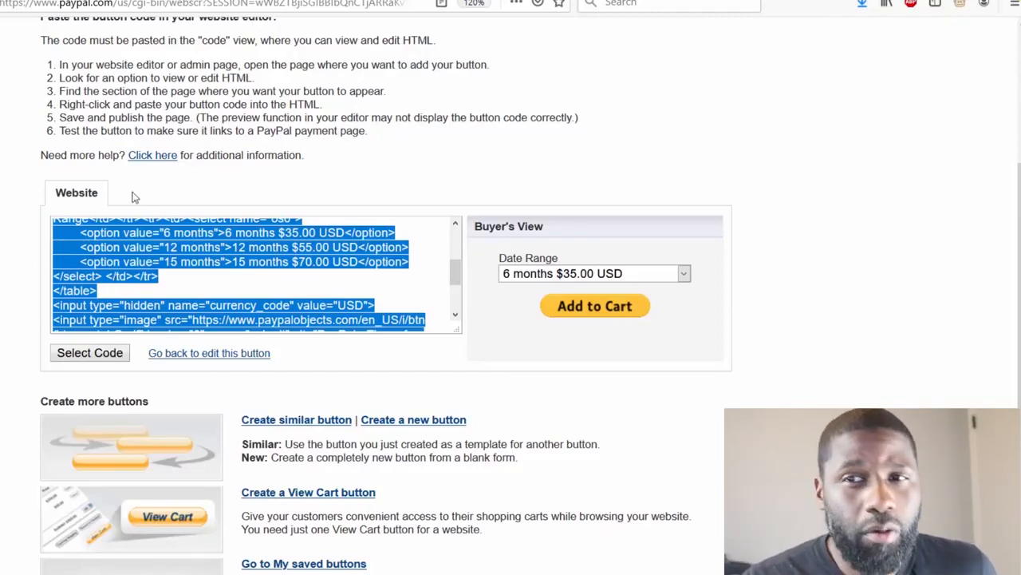